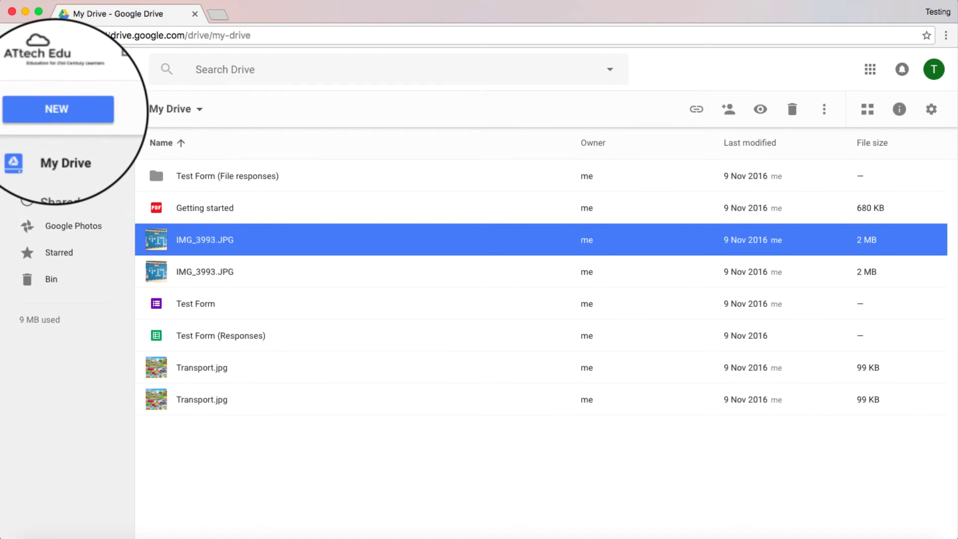
# Step: Expand Drive's New menu and its More list to reveal Google Sites
pyautogui.click(58, 110)
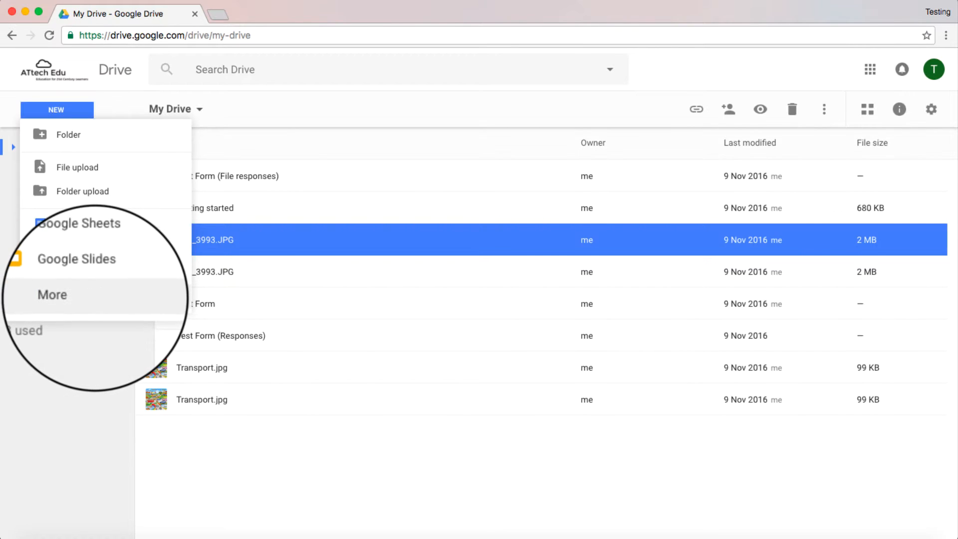
pyautogui.click(66, 295)
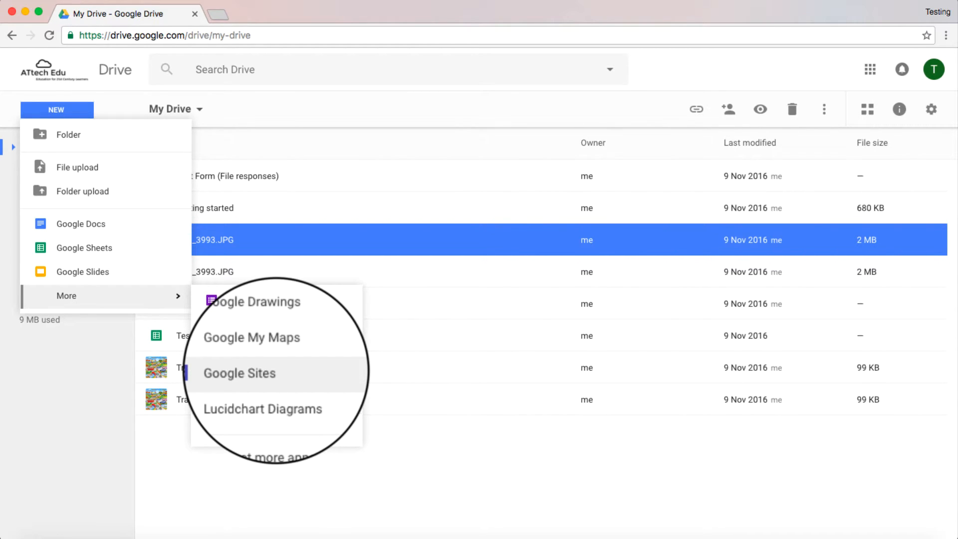
pyautogui.click(239, 373)
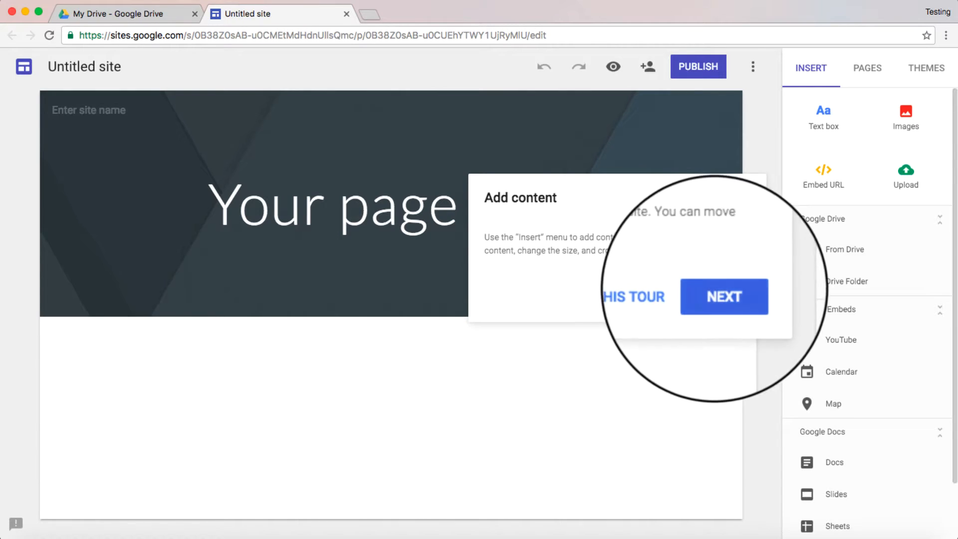
pyautogui.click(722, 297)
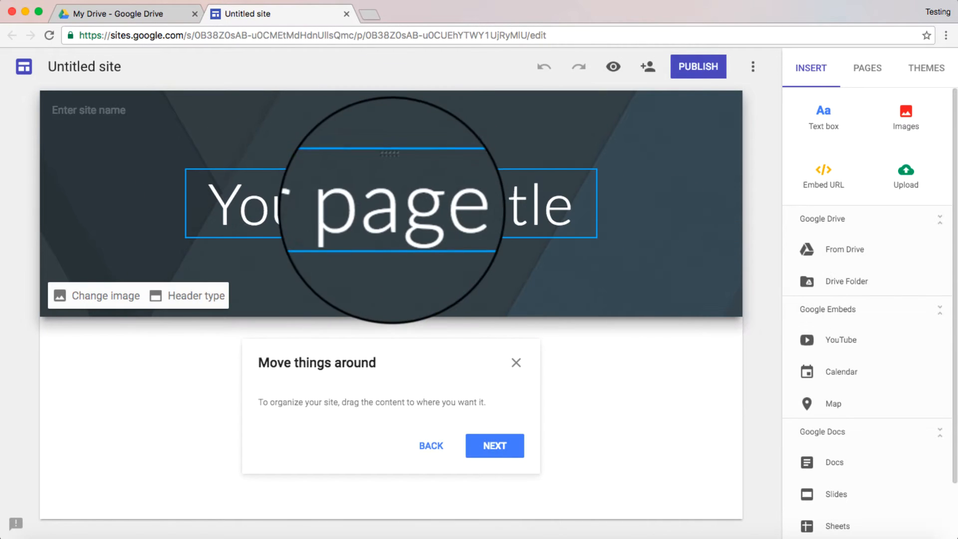
pyautogui.write('Richard Po')
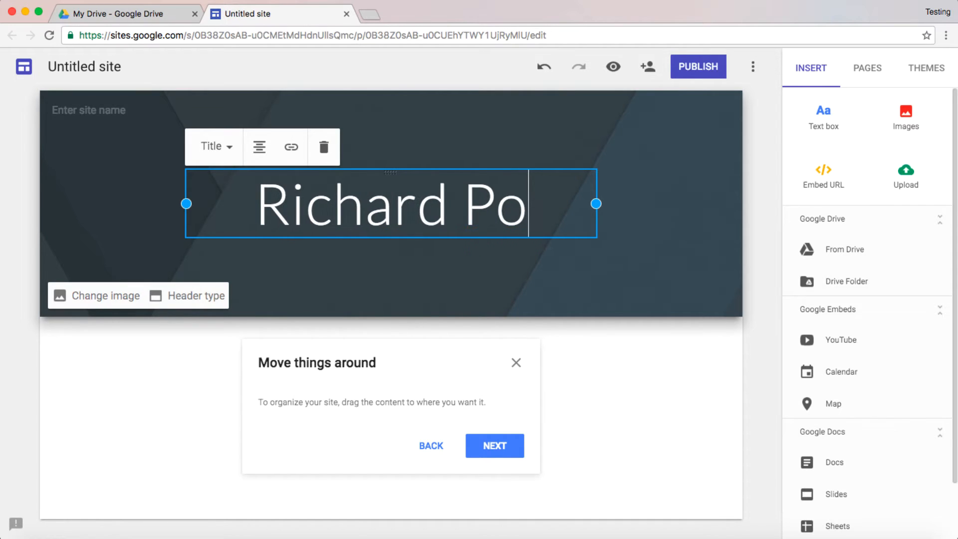
pyautogui.write('th')
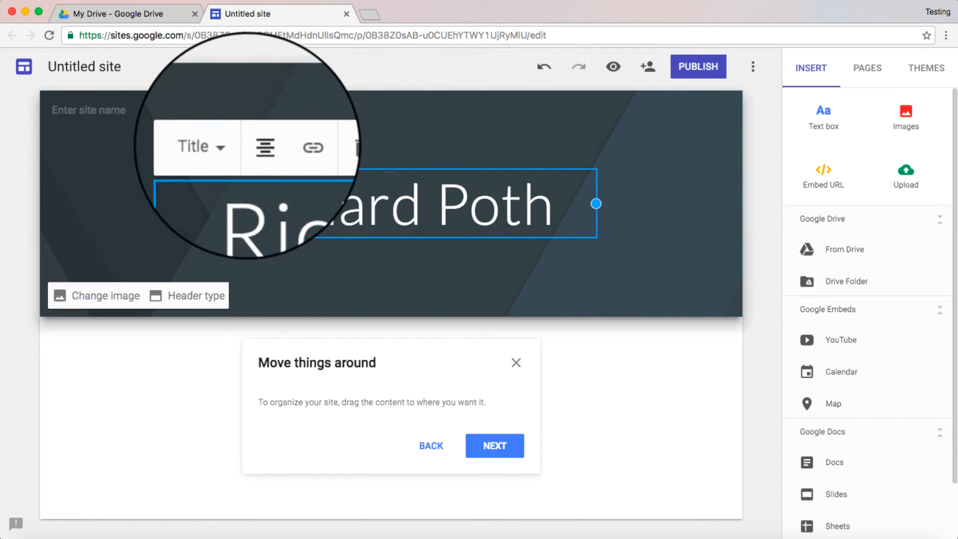
pyautogui.click(199, 146)
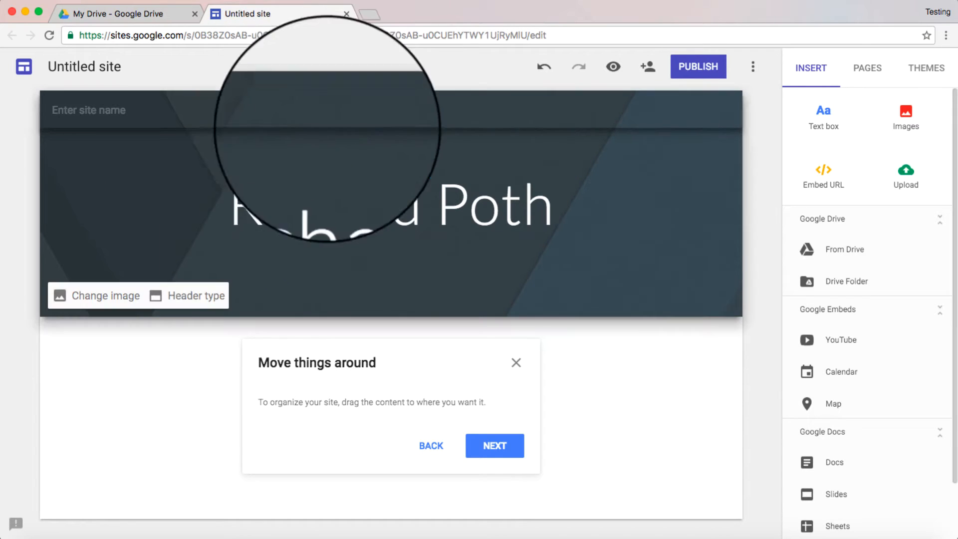
pyautogui.click(379, 207)
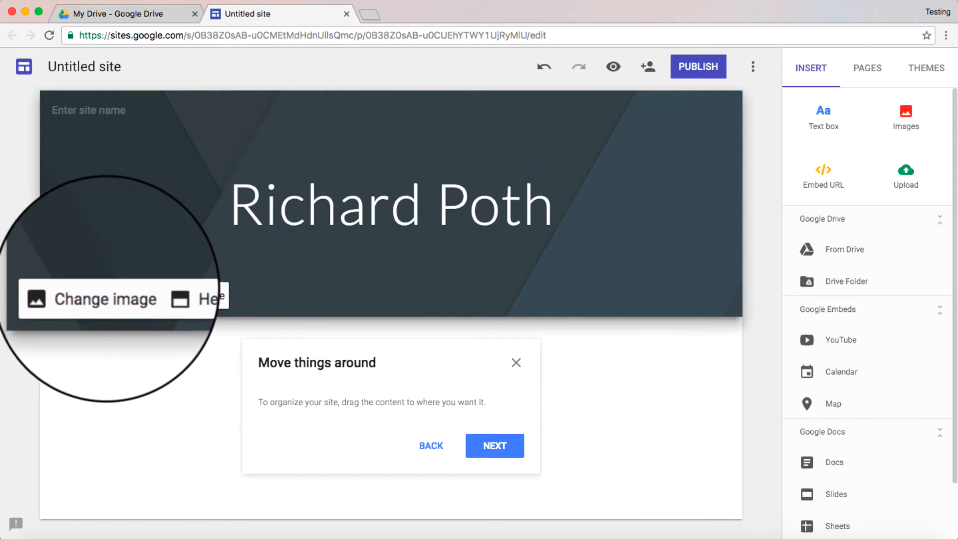
# Step: Swap the banner background to the typewriter-keys gallery photo after trying the orange blur
pyautogui.click(94, 299)
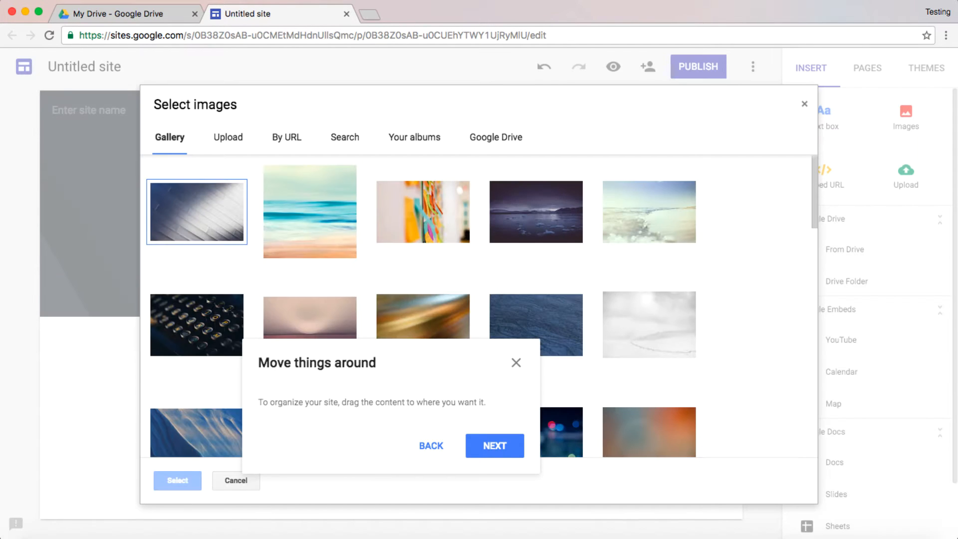
pyautogui.click(423, 321)
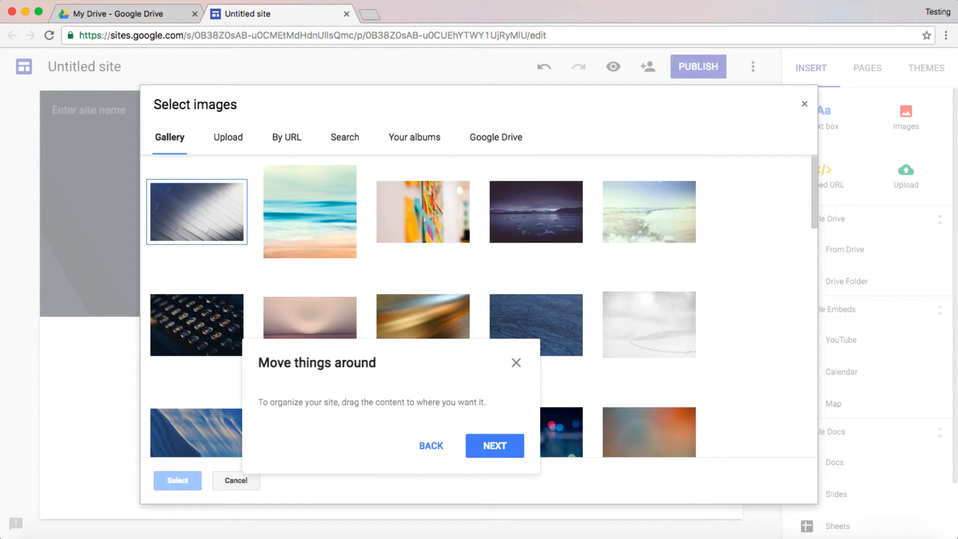
pyautogui.click(309, 211)
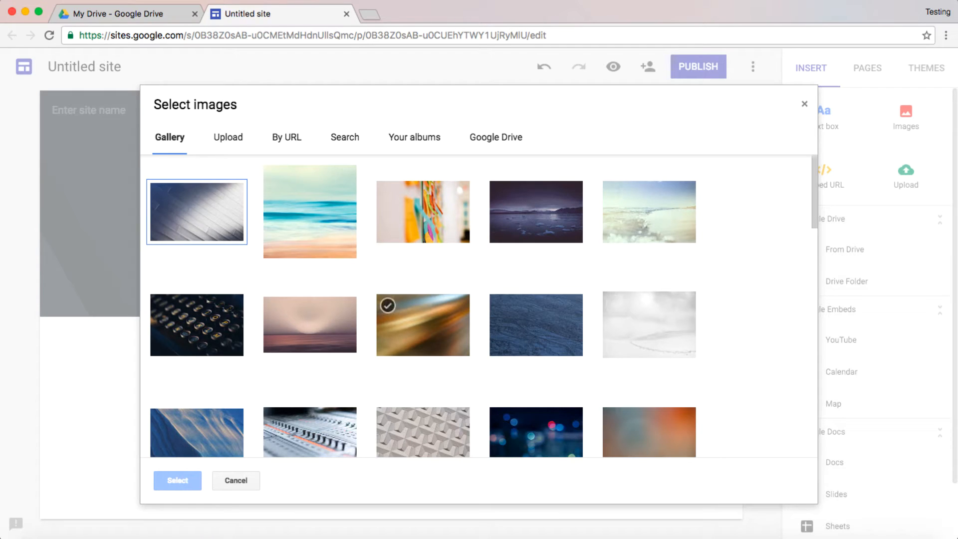
pyautogui.click(196, 326)
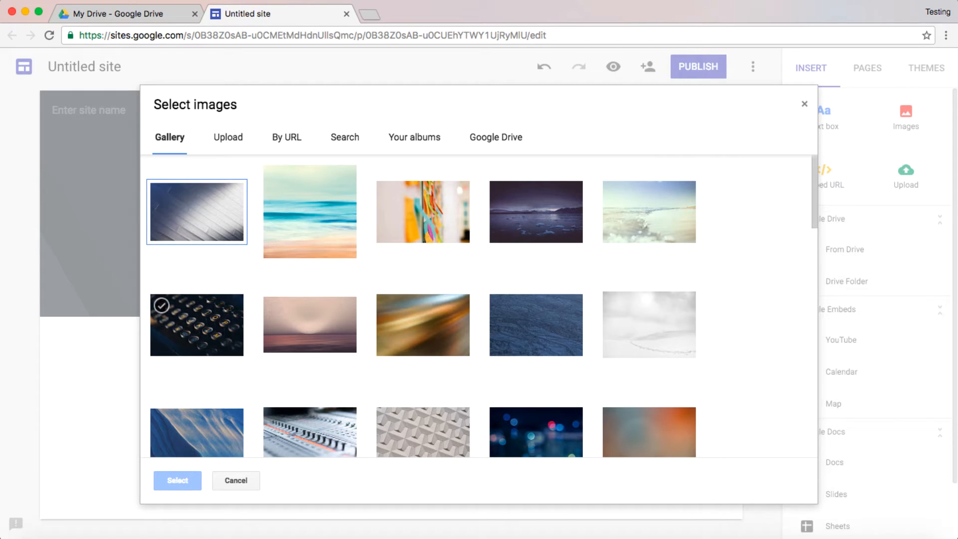
pyautogui.click(178, 480)
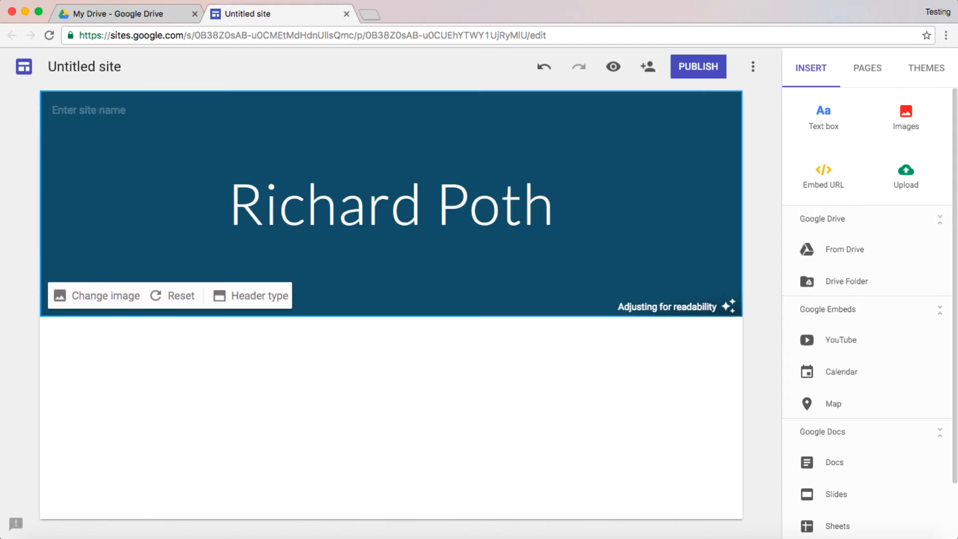
# Step: Rename the untitled site to 'Richard Poth' in the top-left name field
pyautogui.click(84, 66)
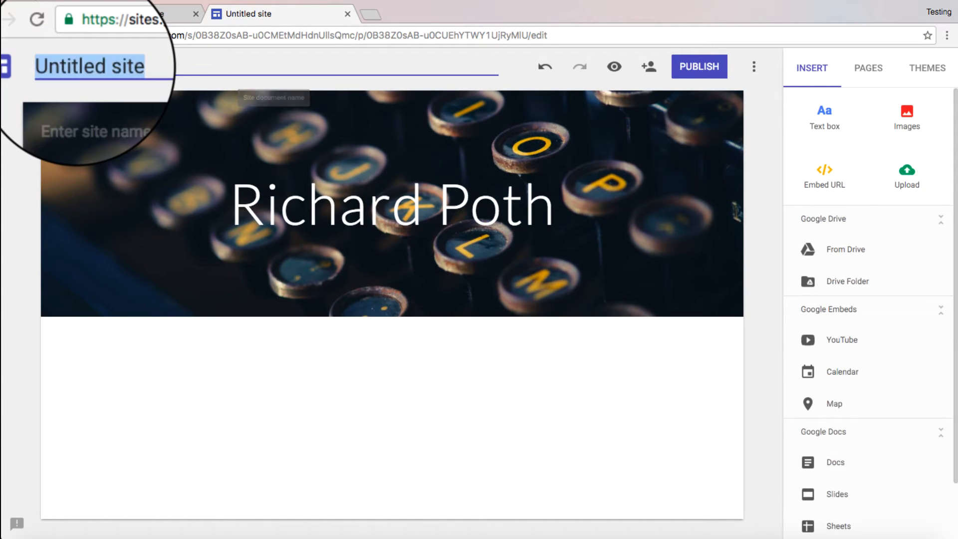
pyautogui.write('Richard Poth')
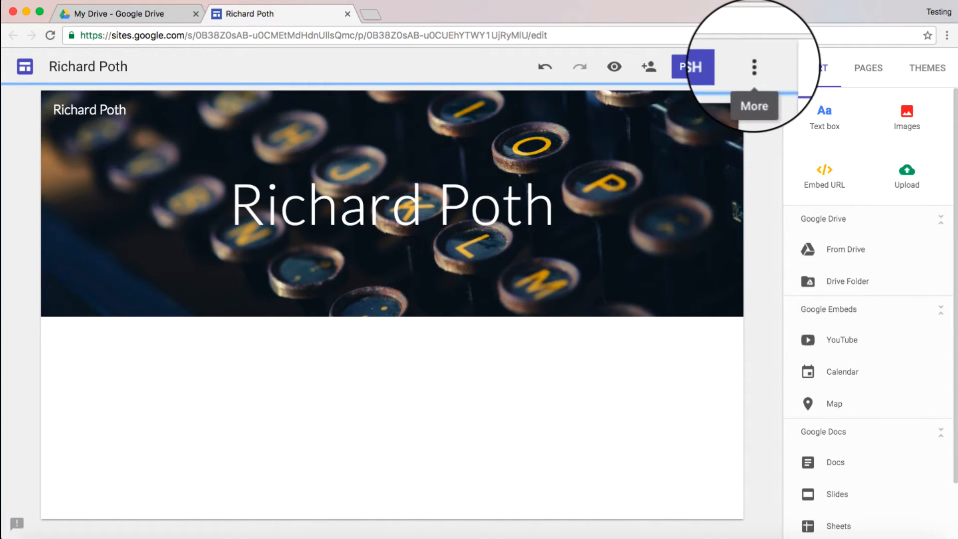
pyautogui.click(753, 66)
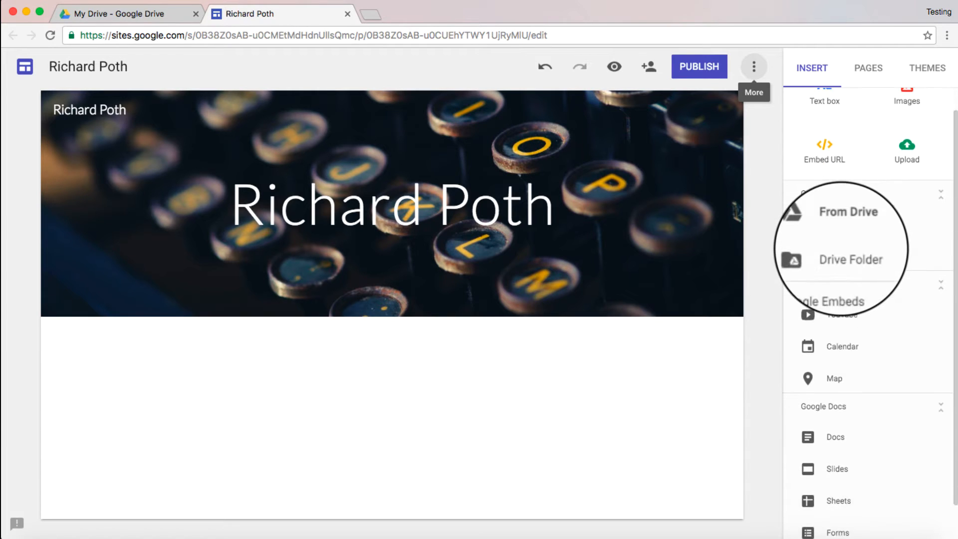
pyautogui.scroll(-3)
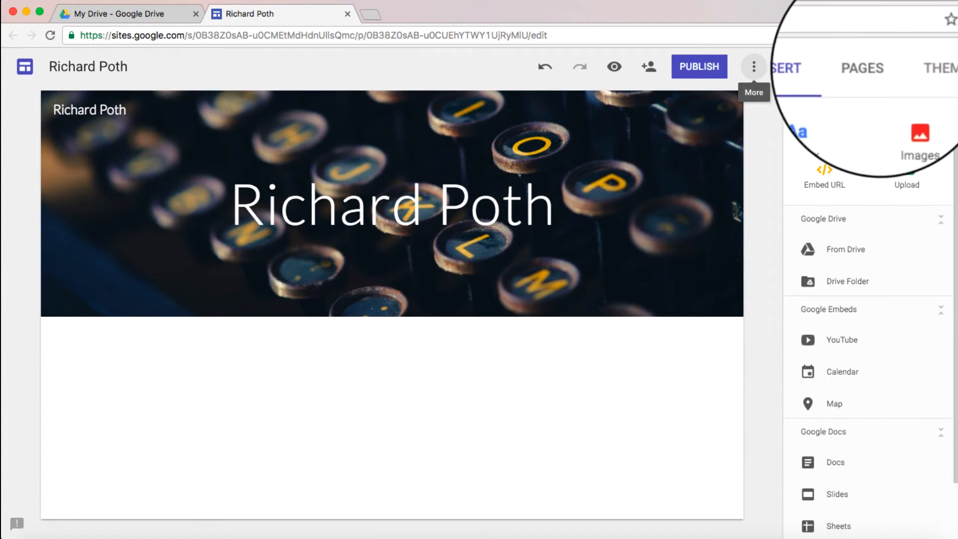
# Step: Add a page named 'About Me' and give it a title-only header
pyautogui.click(860, 67)
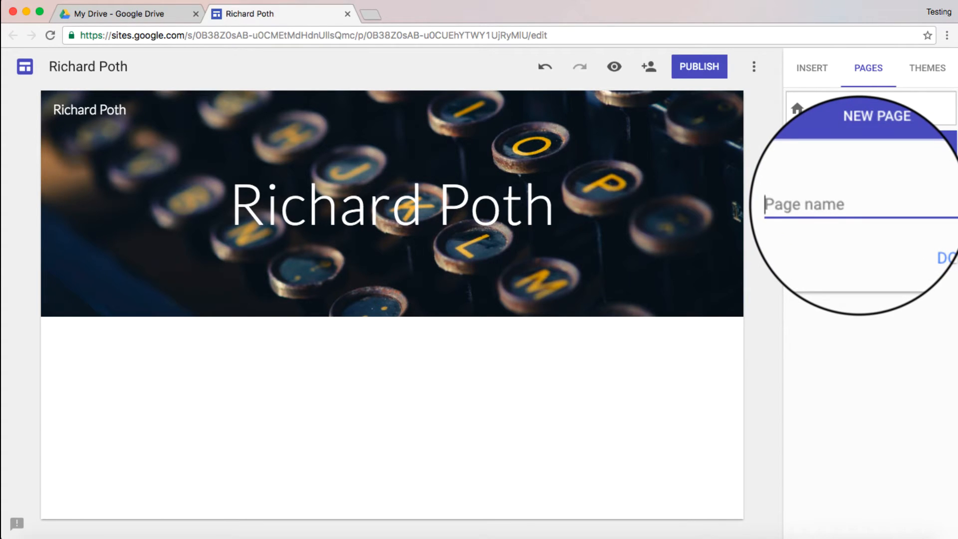
pyautogui.write('About M')
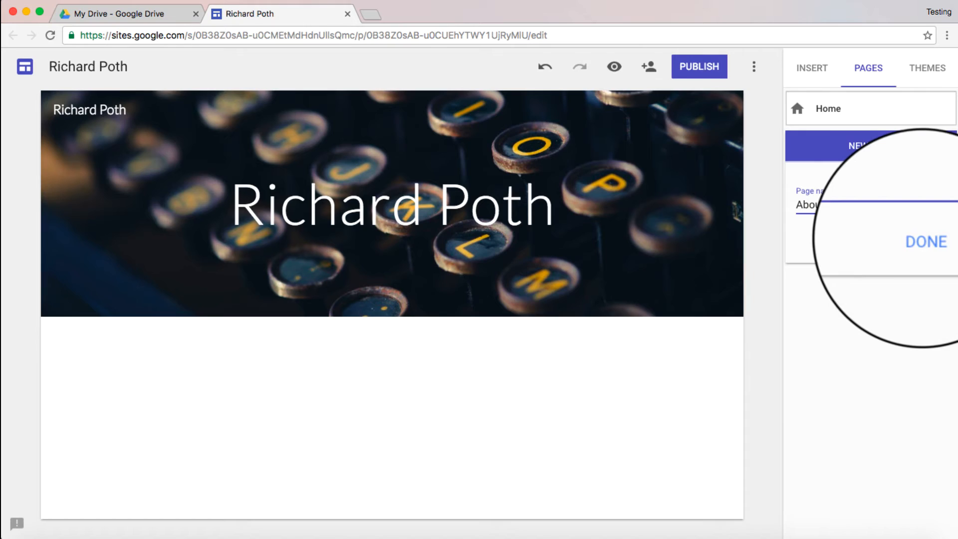
pyautogui.click(926, 241)
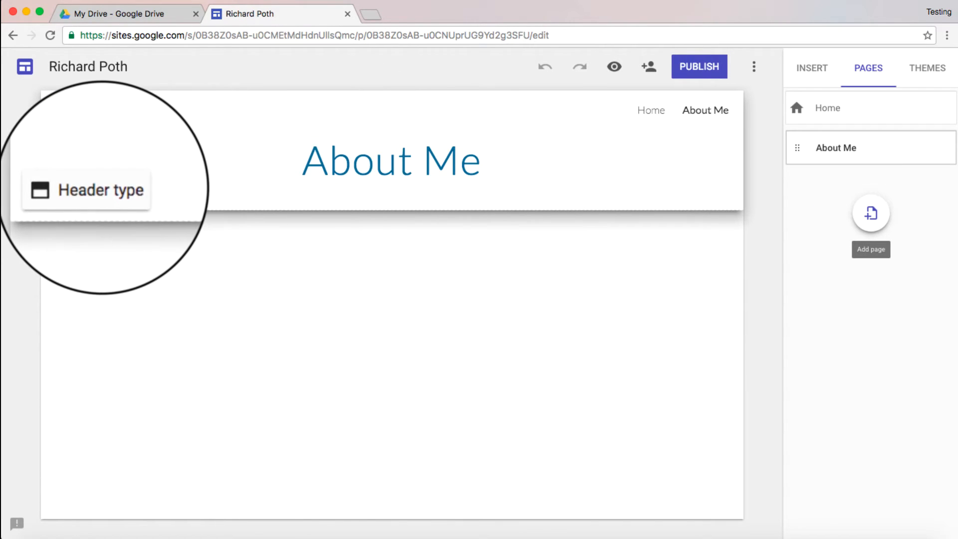
pyautogui.click(86, 190)
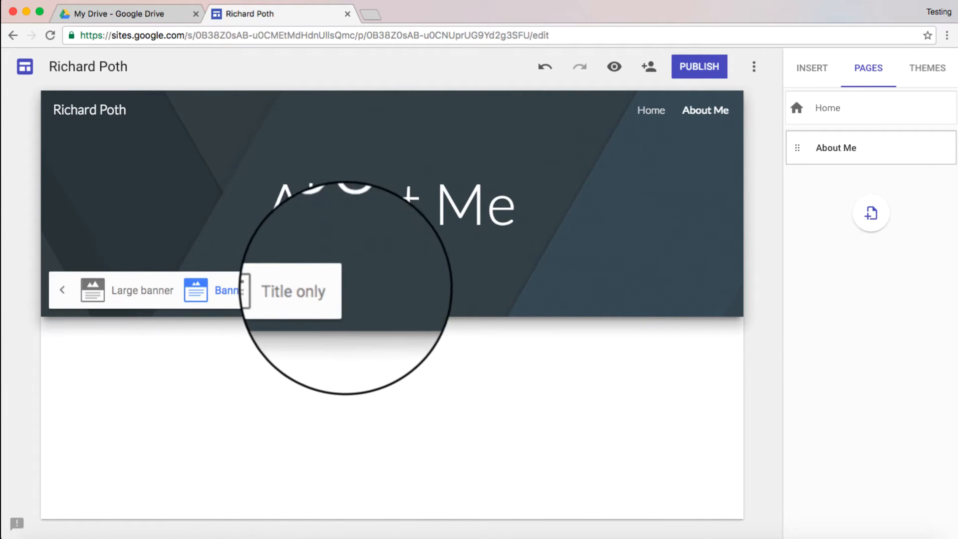
pyautogui.click(293, 292)
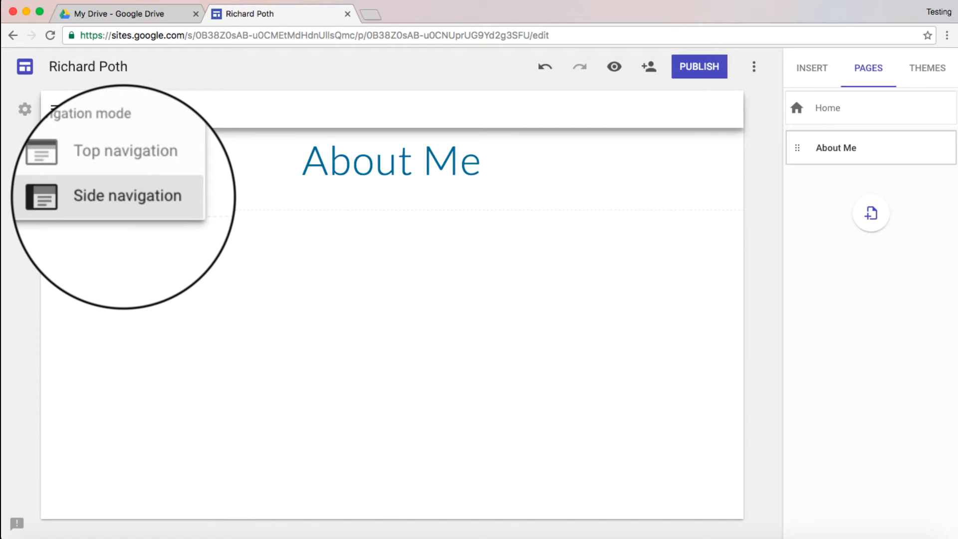
# Step: Switch the site to side navigation and select the About Me heading banner
pyautogui.click(127, 195)
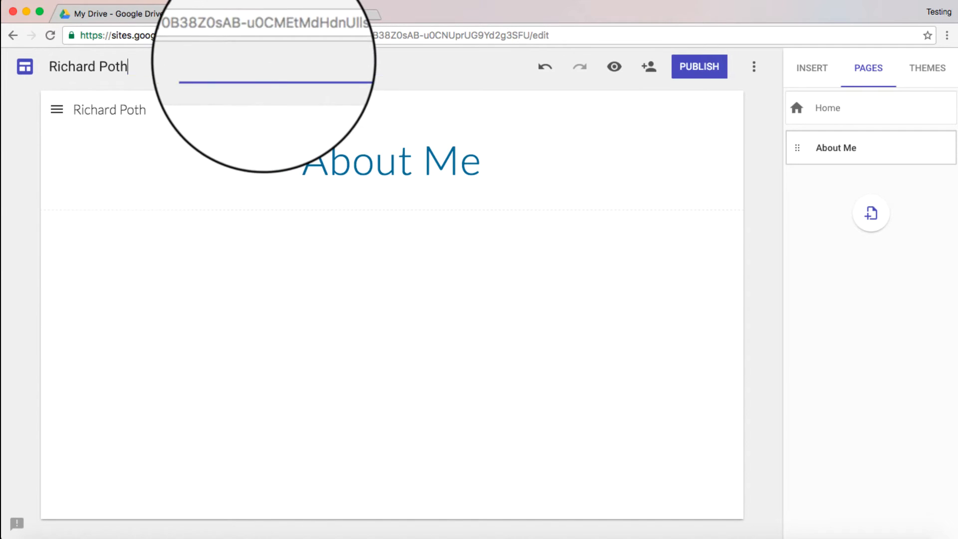
pyautogui.click(55, 110)
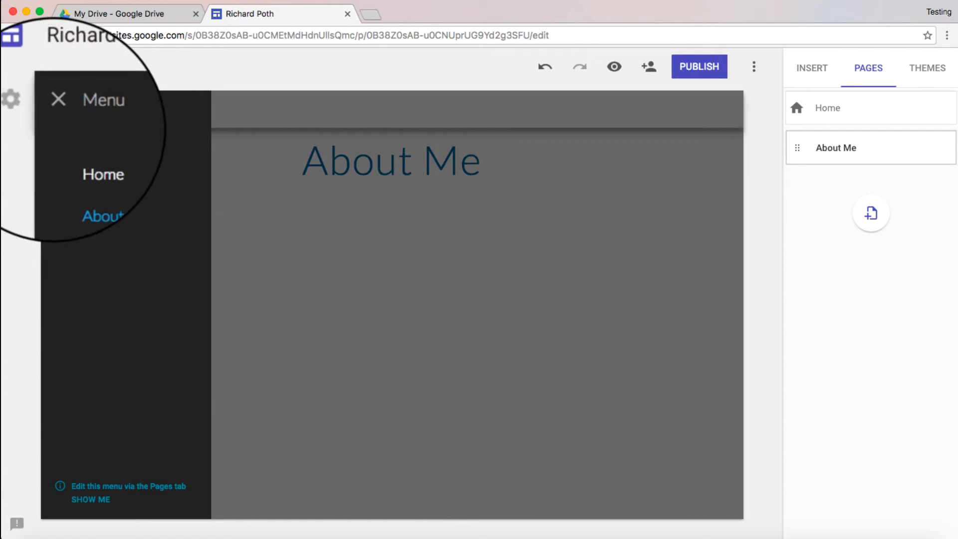
pyautogui.click(57, 100)
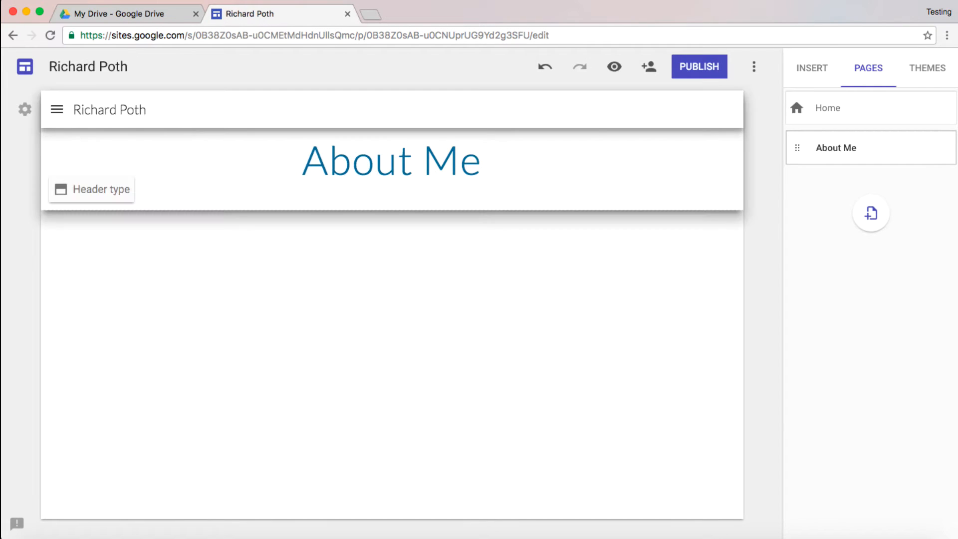
pyautogui.click(391, 161)
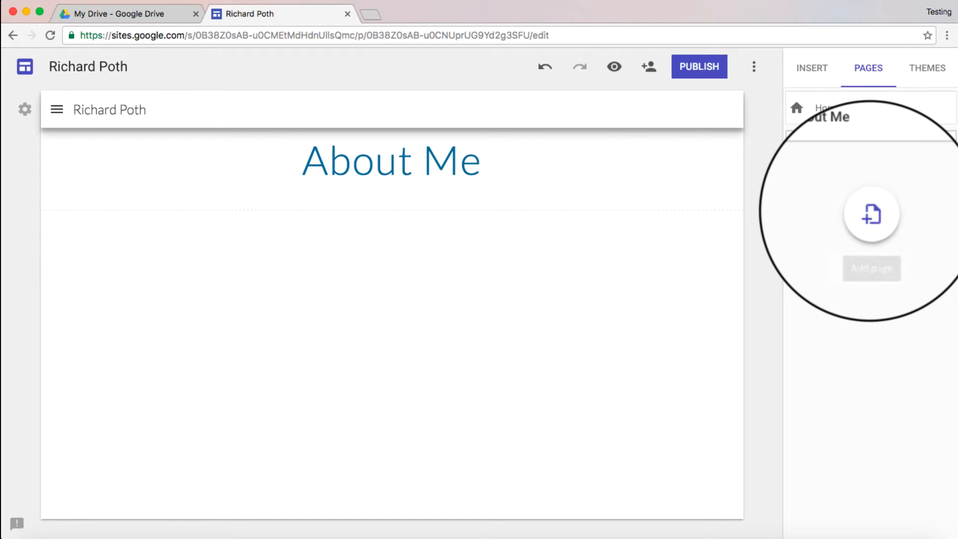
# Step: Start another new page entry with the Page name field focused and empty
pyautogui.click(871, 214)
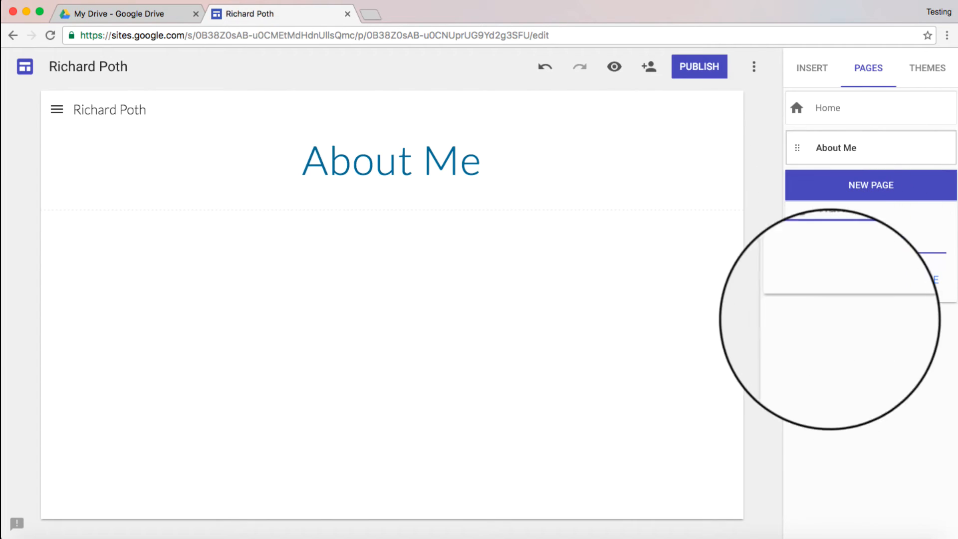
pyautogui.click(869, 186)
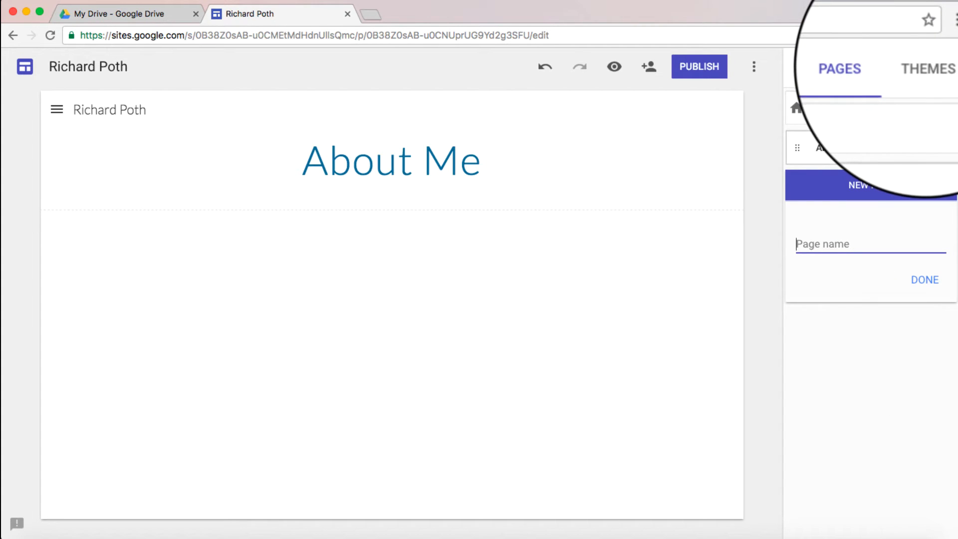
# Step: Try pink and purple accents and the Diplomat theme, then apply the Level theme
pyautogui.click(927, 67)
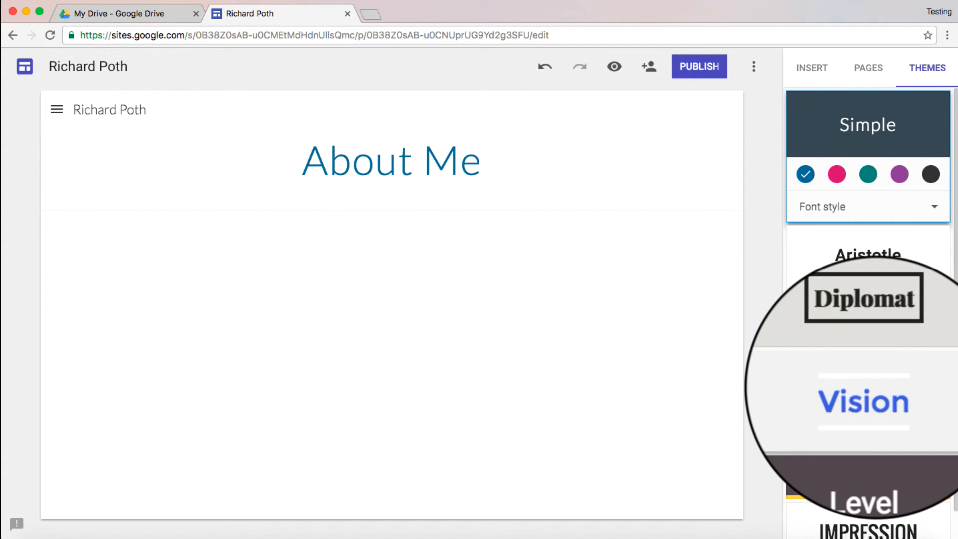
pyautogui.scroll(-3)
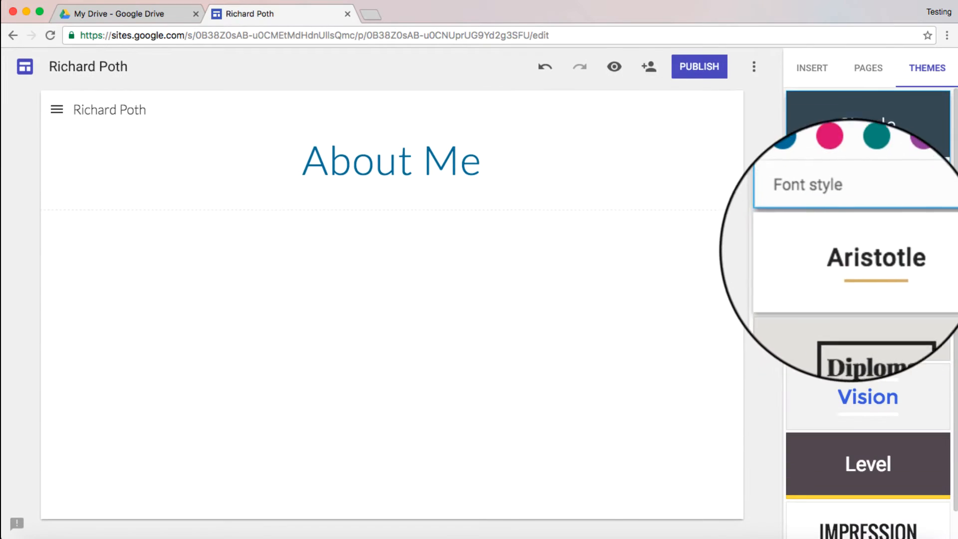
pyautogui.click(829, 140)
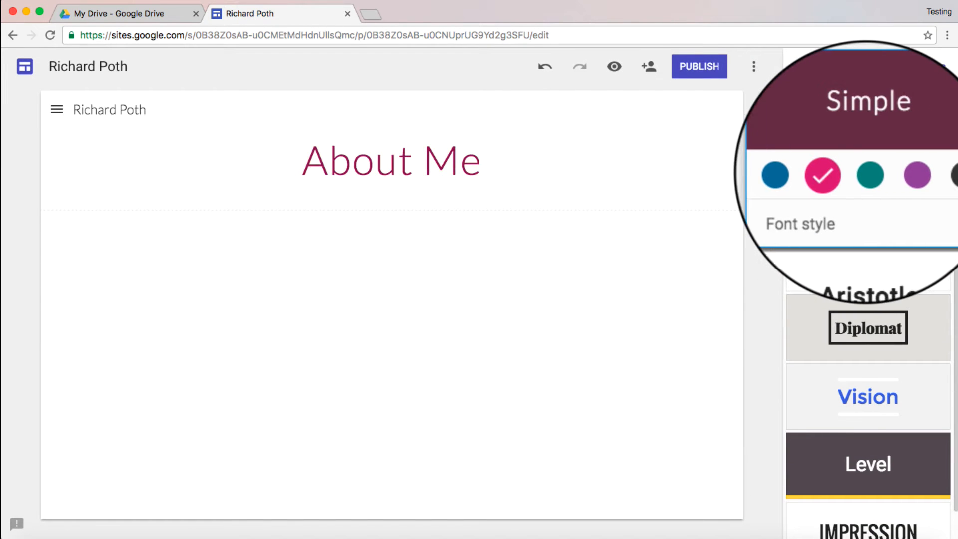
pyautogui.click(881, 157)
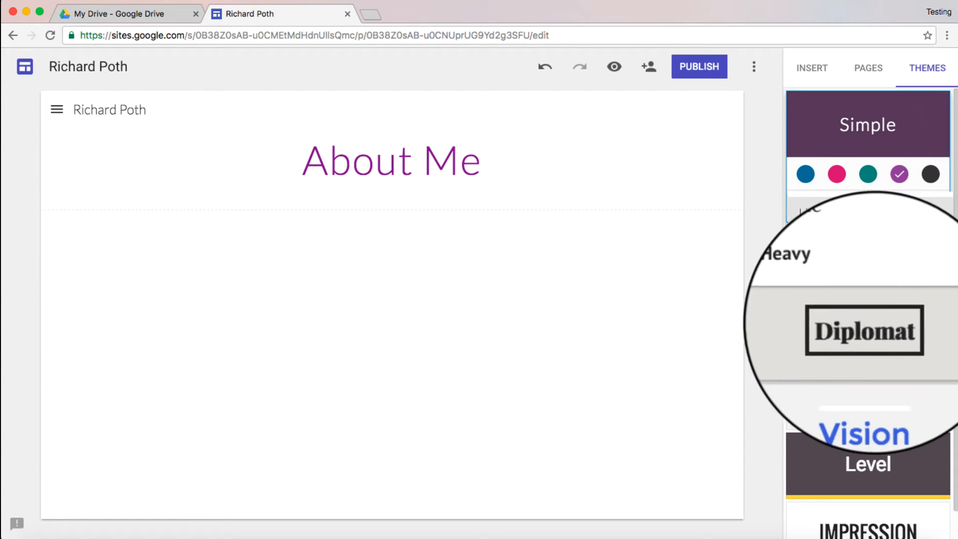
pyautogui.click(864, 329)
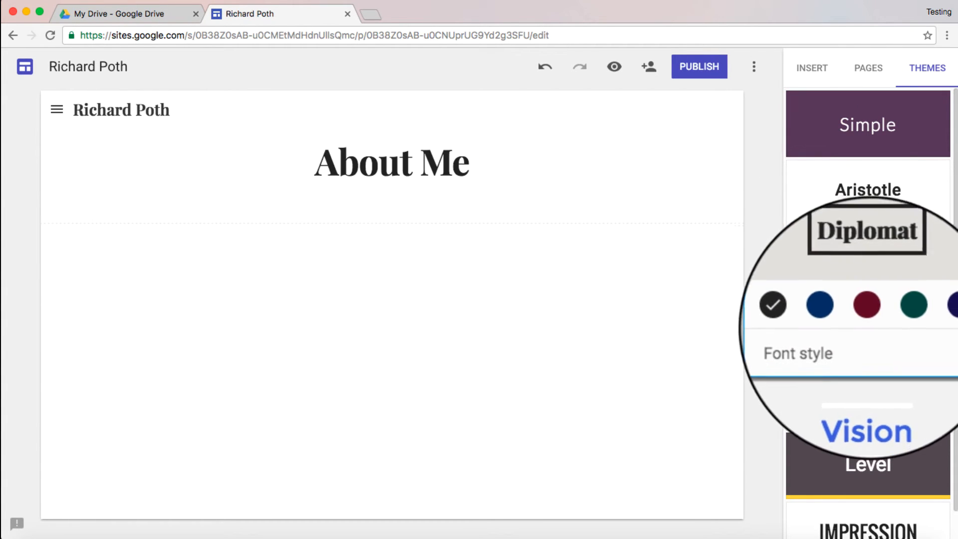
pyautogui.click(867, 331)
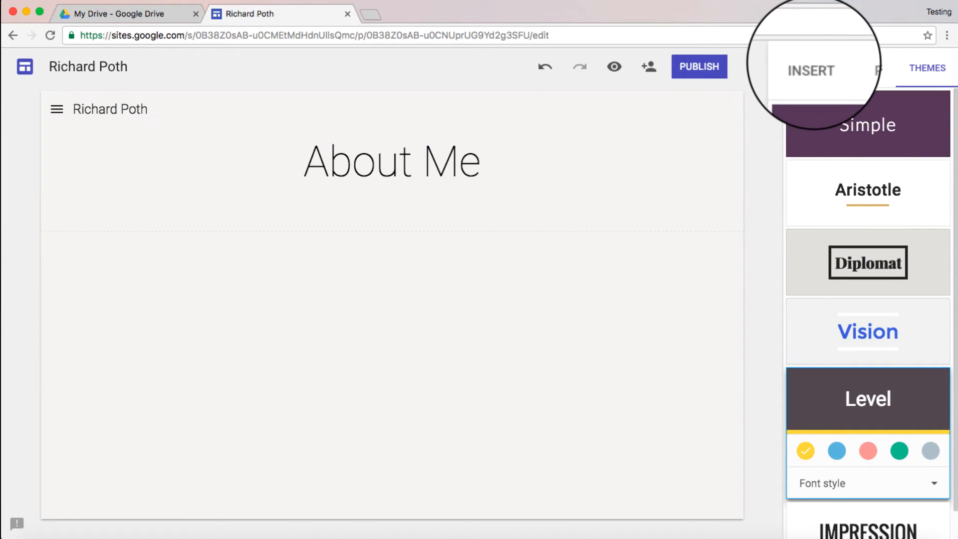
# Step: Add a text box 'My name is Richard Poth and I'm an Edtech Specialist.' below the heading
pyautogui.click(811, 70)
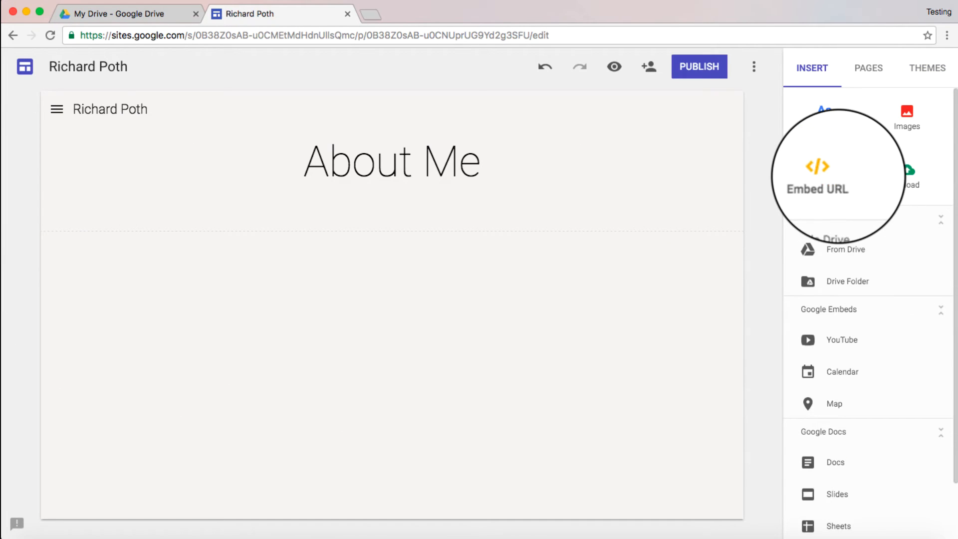
pyautogui.click(824, 115)
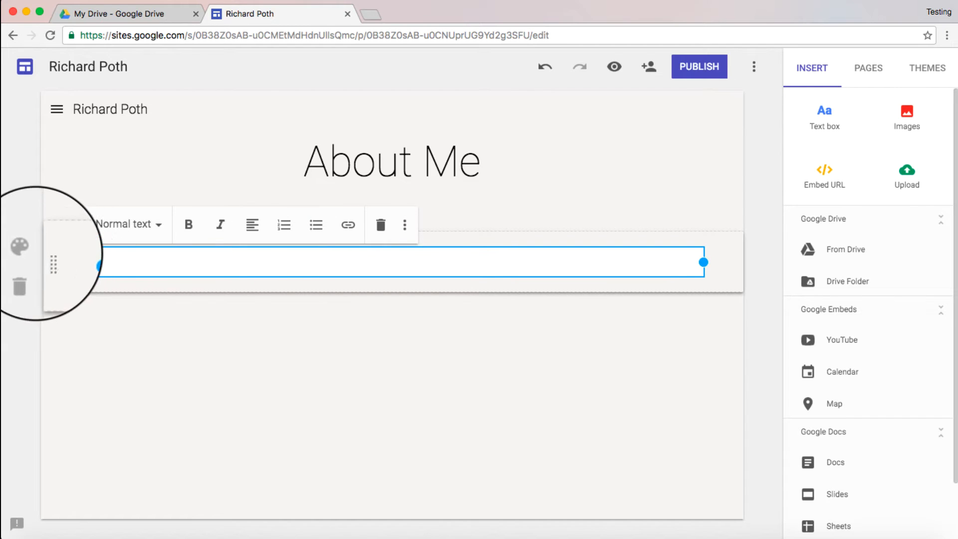
pyautogui.write('My name is Richard Poth')
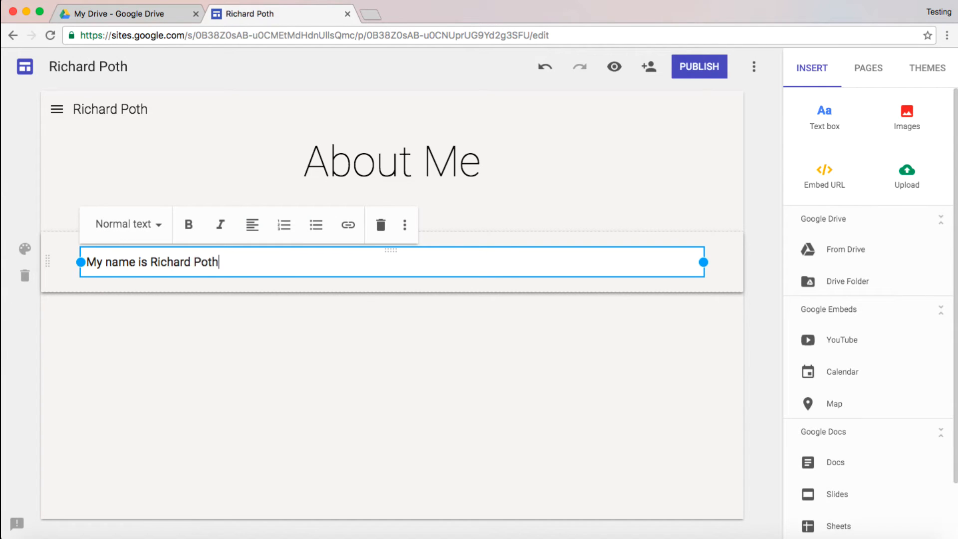
pyautogui.write("and I'm an Edtech Specialist.")
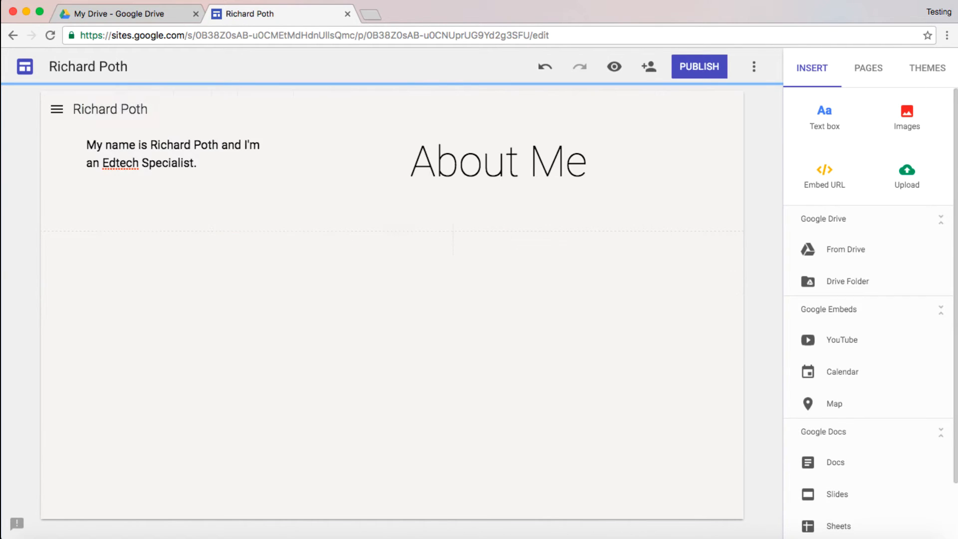
pyautogui.click(178, 151)
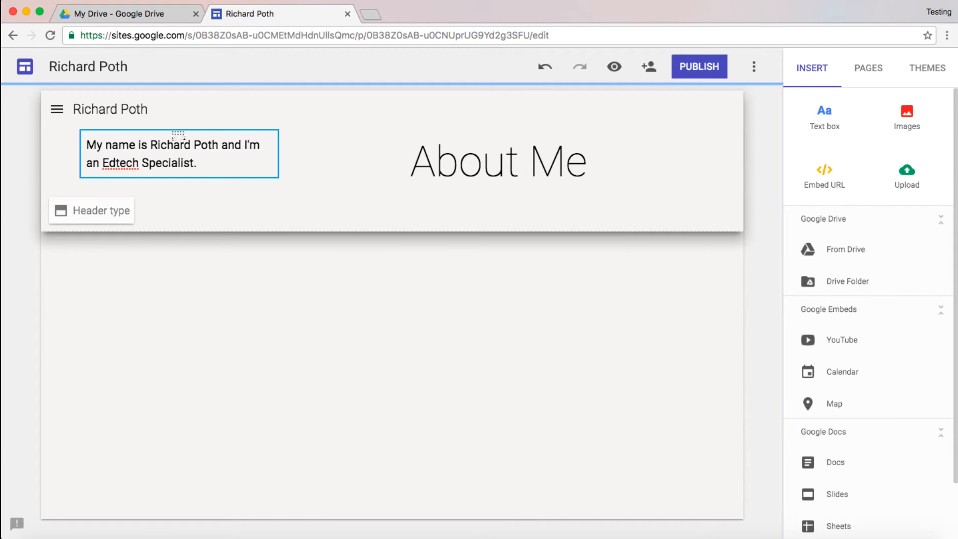
pyautogui.moveTo(178, 154); pyautogui.dragTo(604, 154)
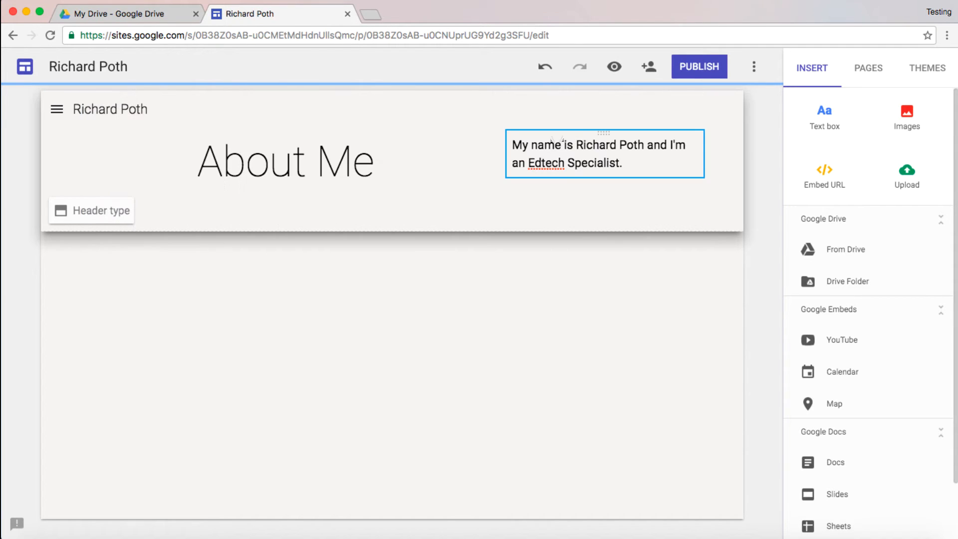
pyautogui.moveTo(603, 154); pyautogui.dragTo(377, 359)
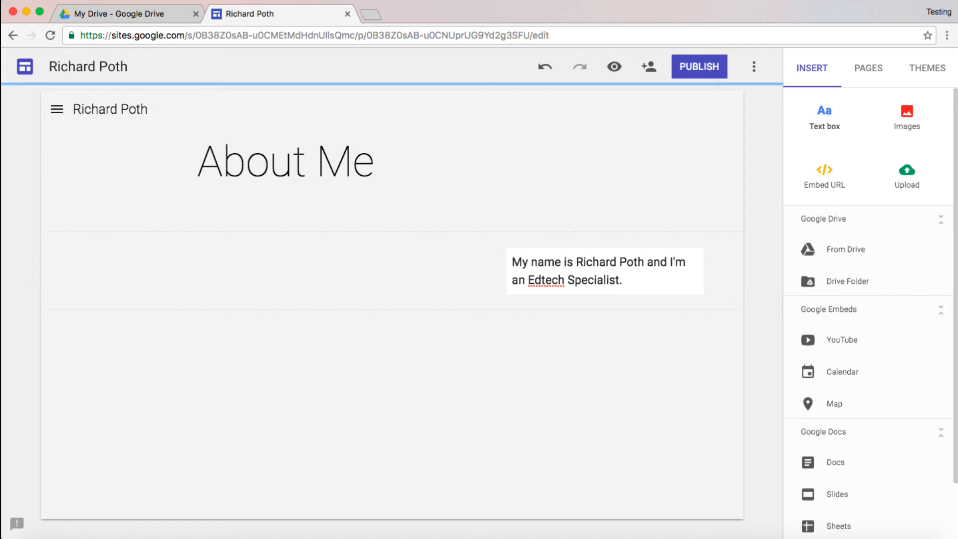
# Step: Add a second text box reading 'This is my second text' beside the first
pyautogui.click(824, 115)
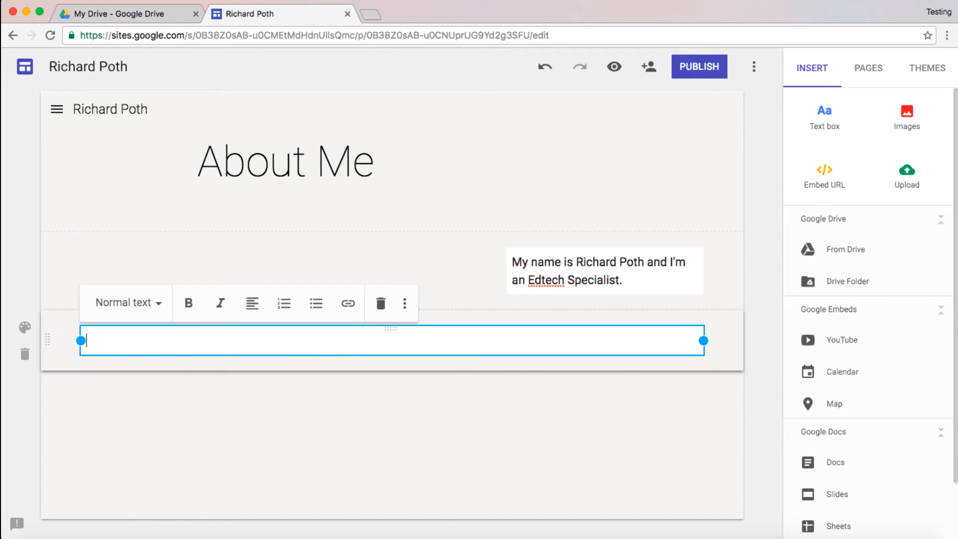
pyautogui.write('This is my second text box.')
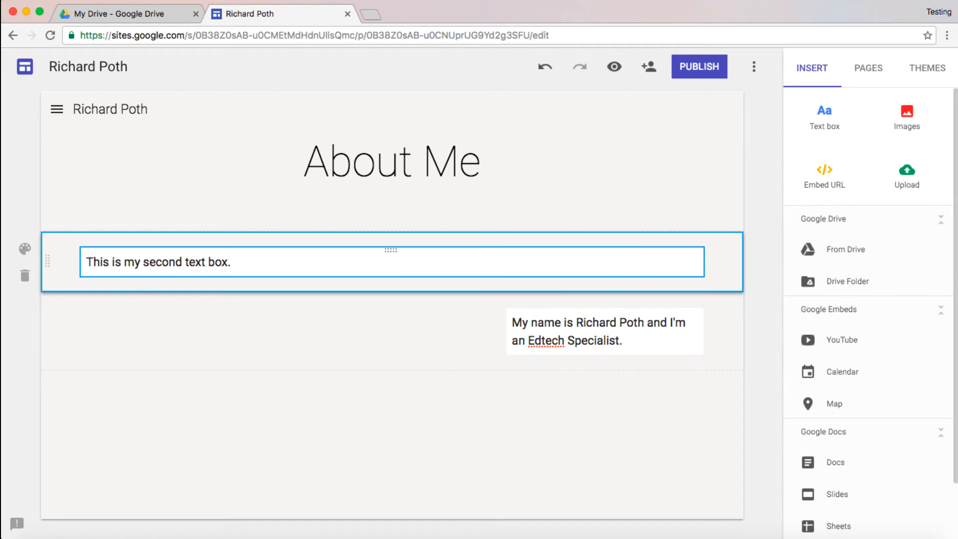
pyautogui.click(390, 159)
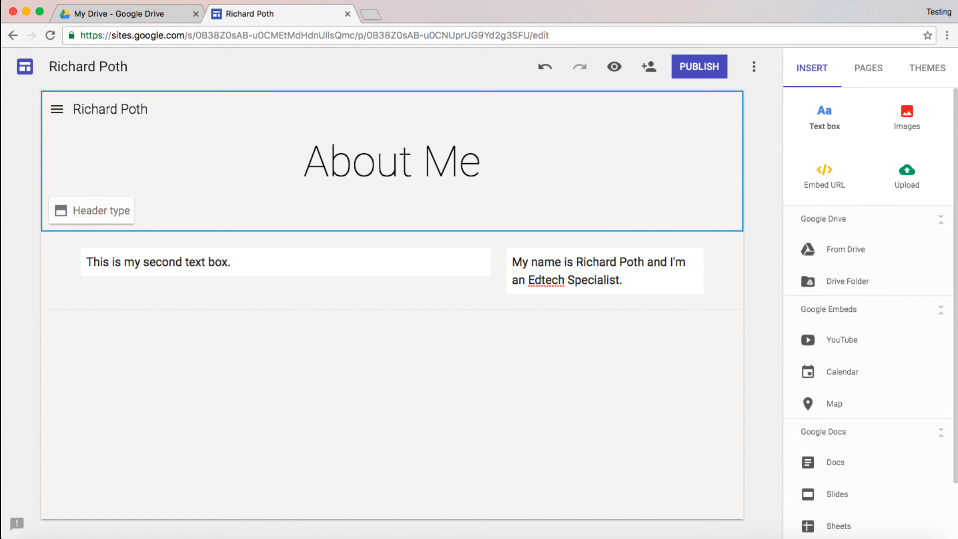
# Step: Insert the cartoon school image found by searching 'school'
pyautogui.click(907, 110)
pyautogui.write('school')
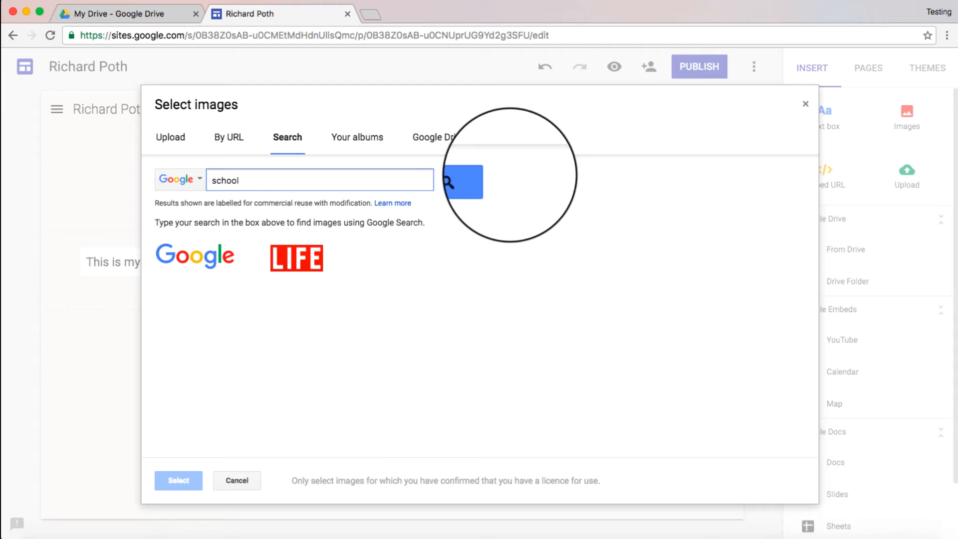
pyautogui.click(464, 182)
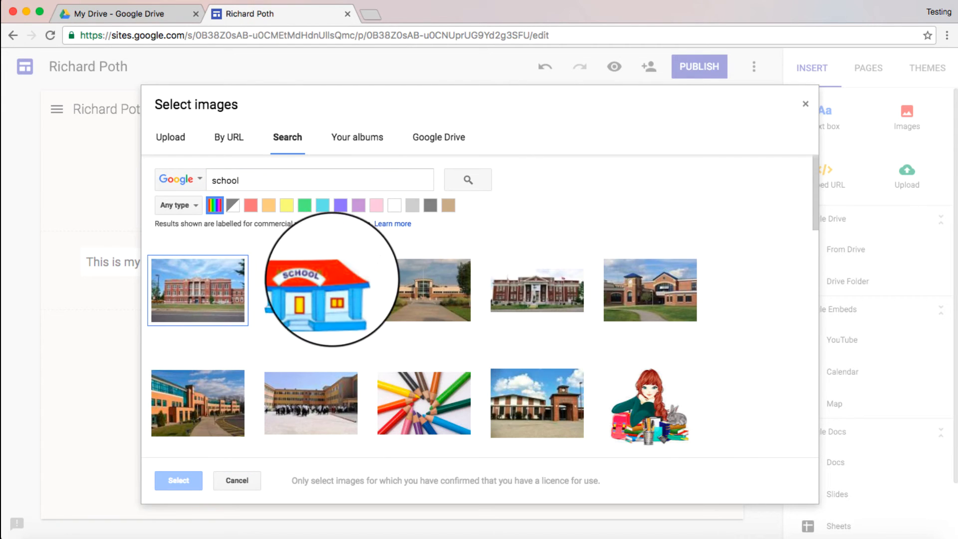
pyautogui.click(310, 289)
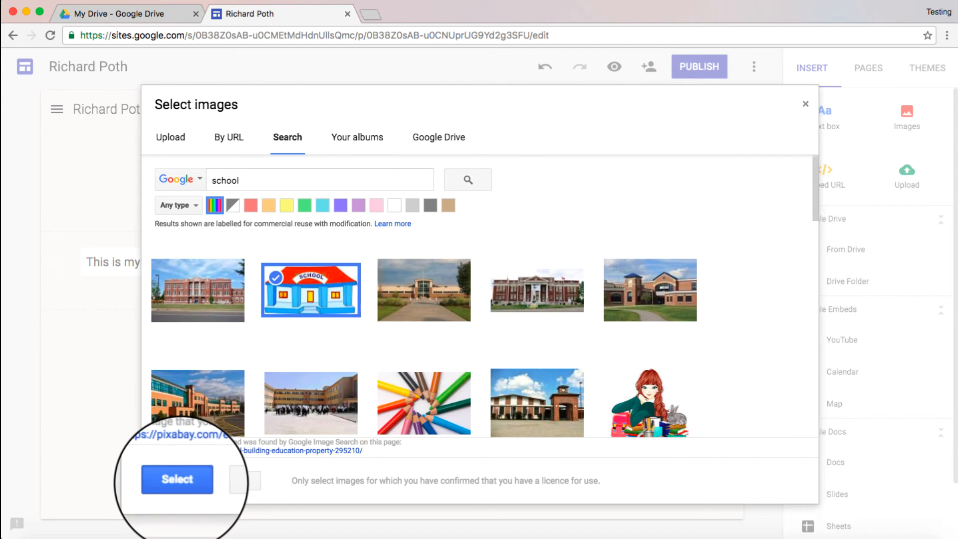
pyautogui.click(176, 478)
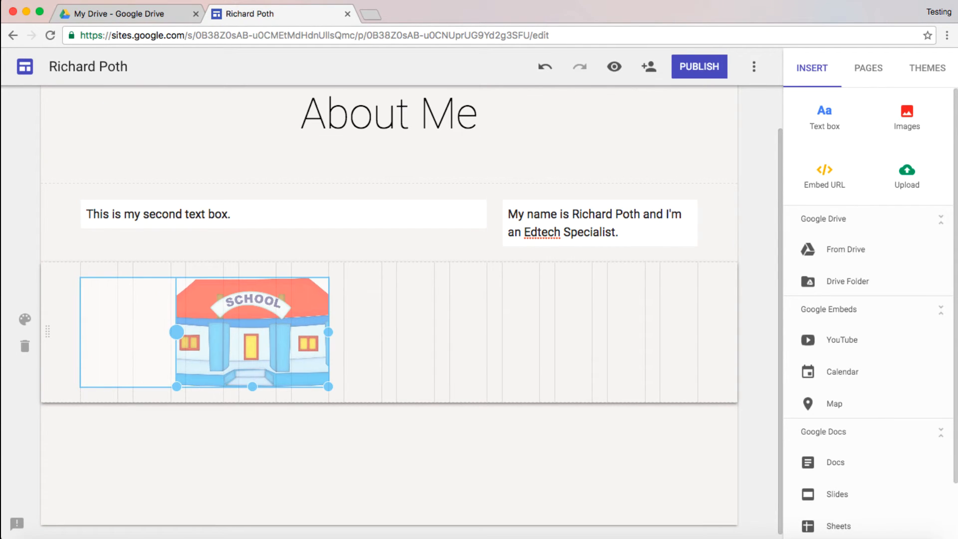
# Step: Drag the school image into its own section below the two text boxes
pyautogui.moveTo(250, 333); pyautogui.dragTo(322, 258)
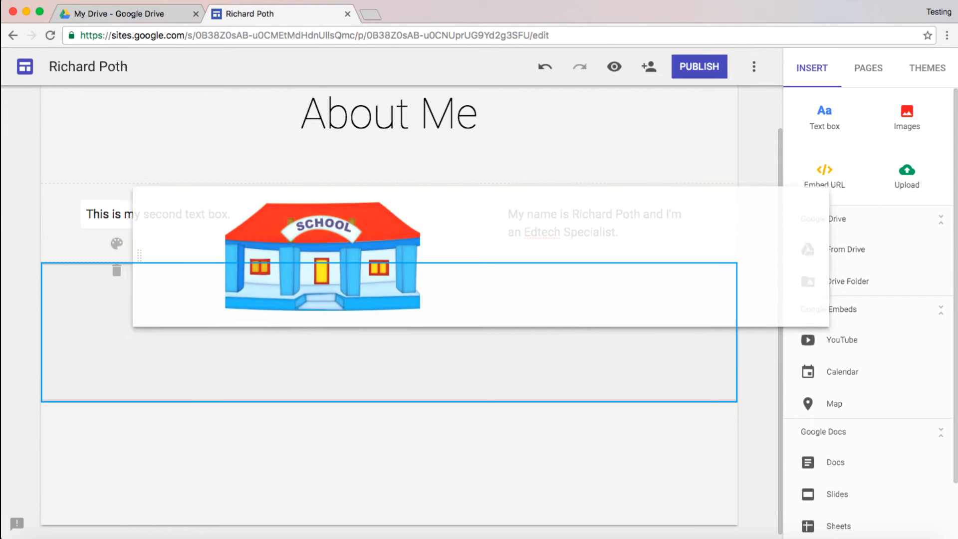
pyautogui.moveTo(322, 256); pyautogui.dragTo(254, 219)
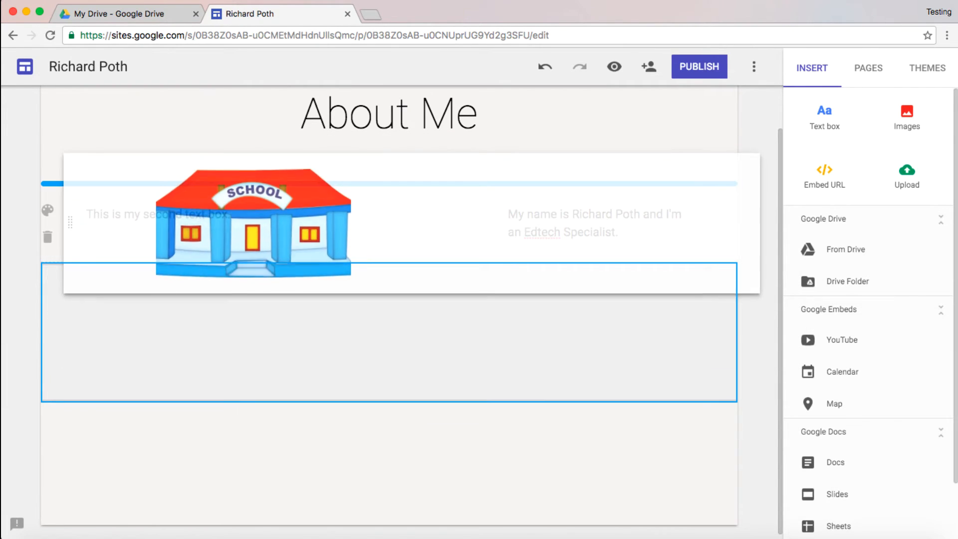
pyautogui.moveTo(252, 225); pyautogui.dragTo(231, 333)
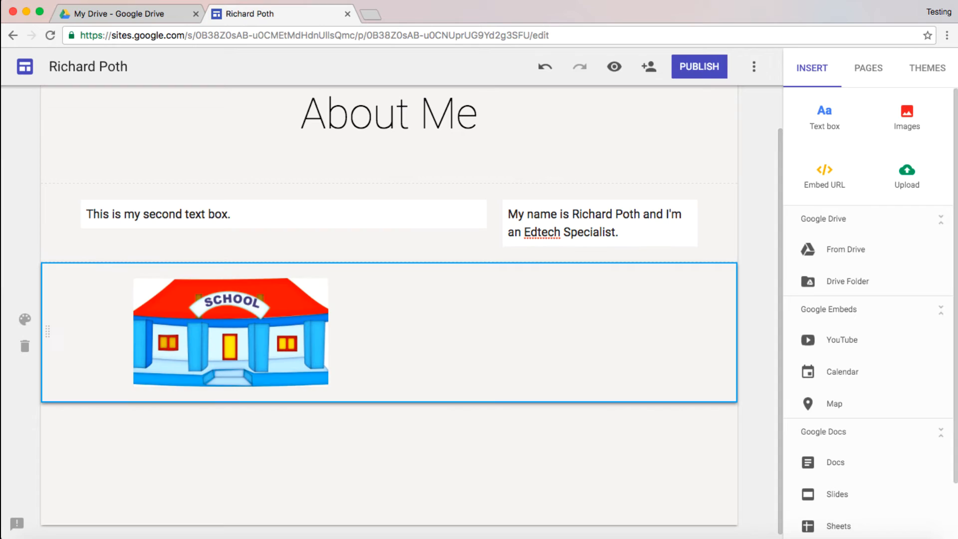
# Step: Try the crop tool's zoom and framing on the school image
pyautogui.click(231, 337)
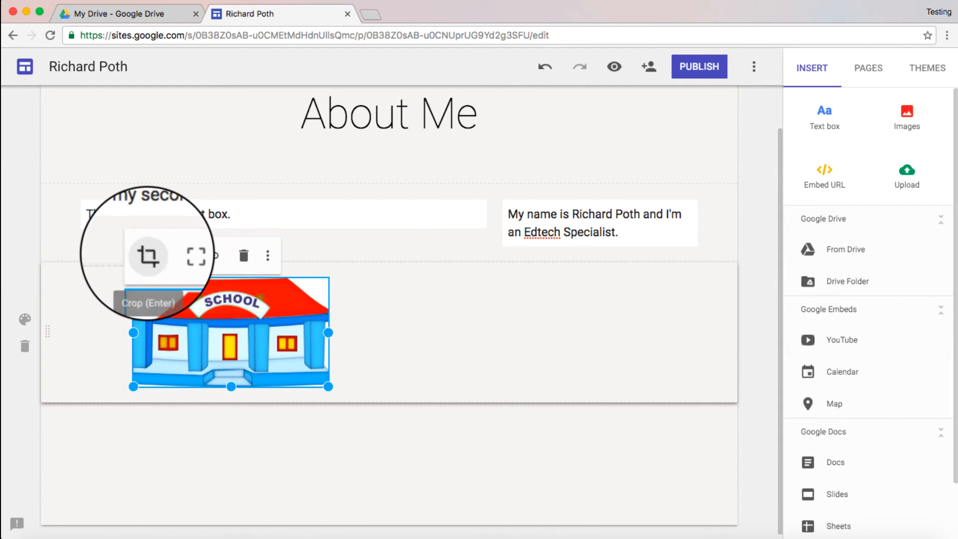
pyautogui.click(148, 255)
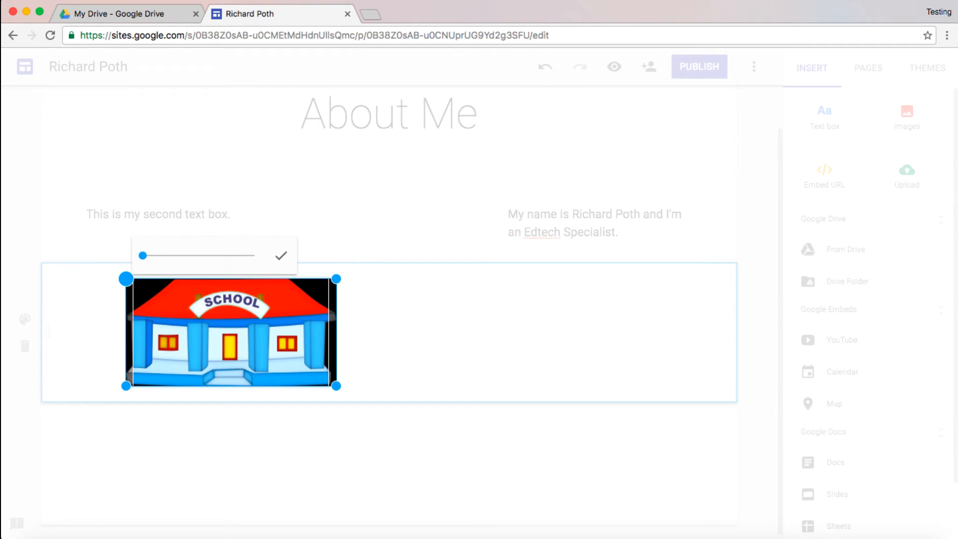
pyautogui.moveTo(145, 256); pyautogui.dragTo(194, 256)
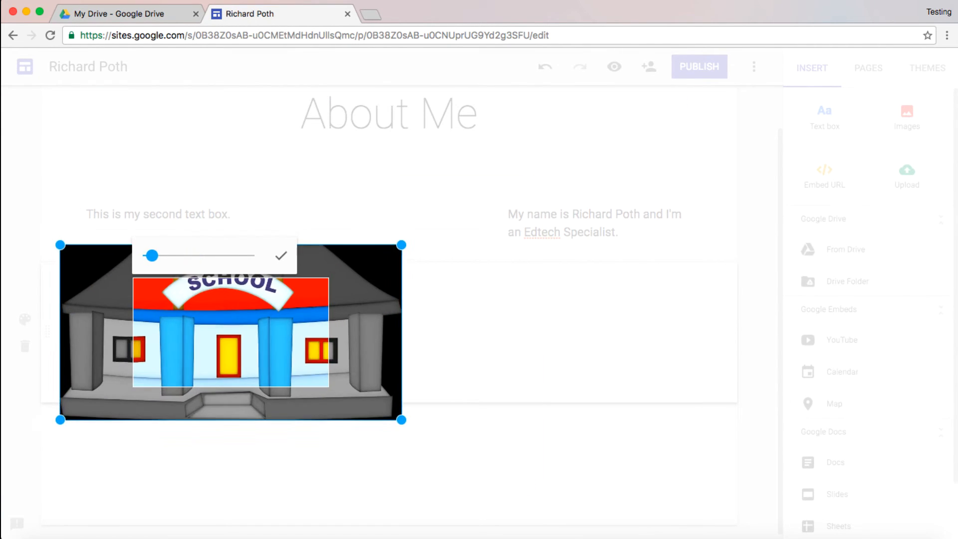
pyautogui.moveTo(151, 255); pyautogui.dragTo(143, 255)
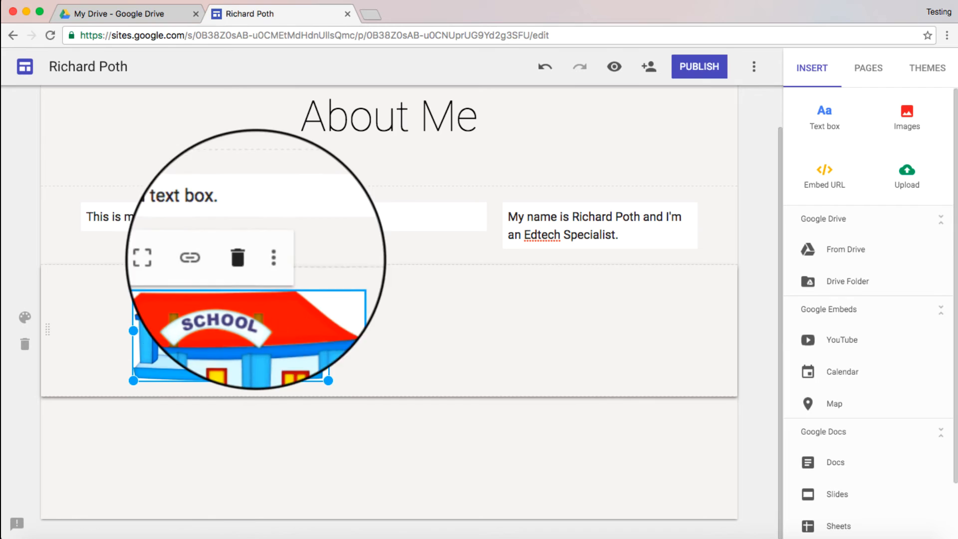
pyautogui.click(272, 258)
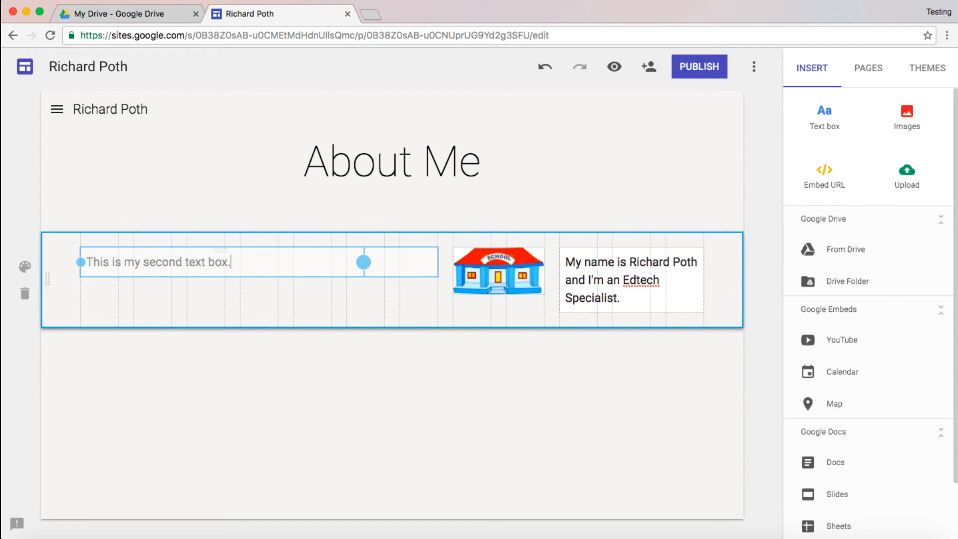
# Step: Narrow the second text box so the image sits between the two boxes
pyautogui.moveTo(363, 262); pyautogui.dragTo(259, 261)
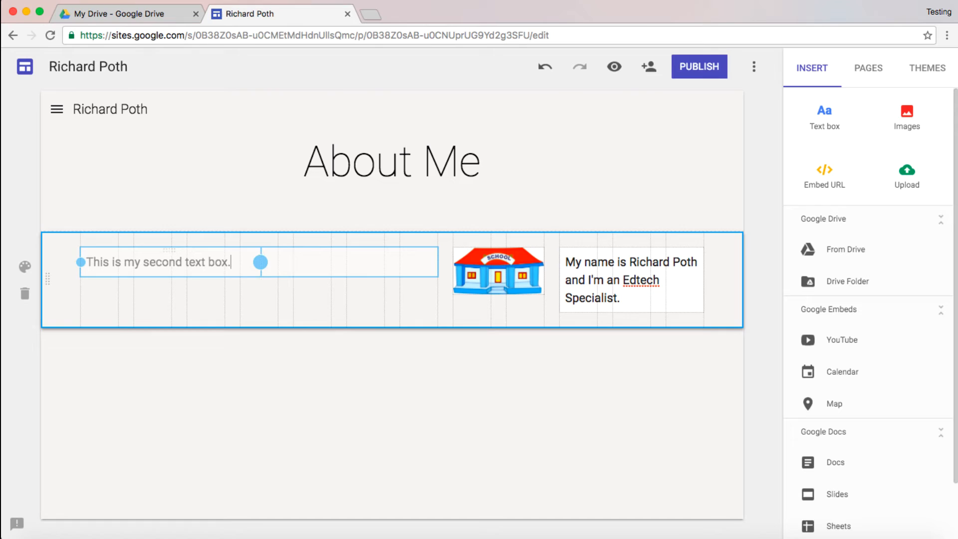
pyautogui.click(492, 282)
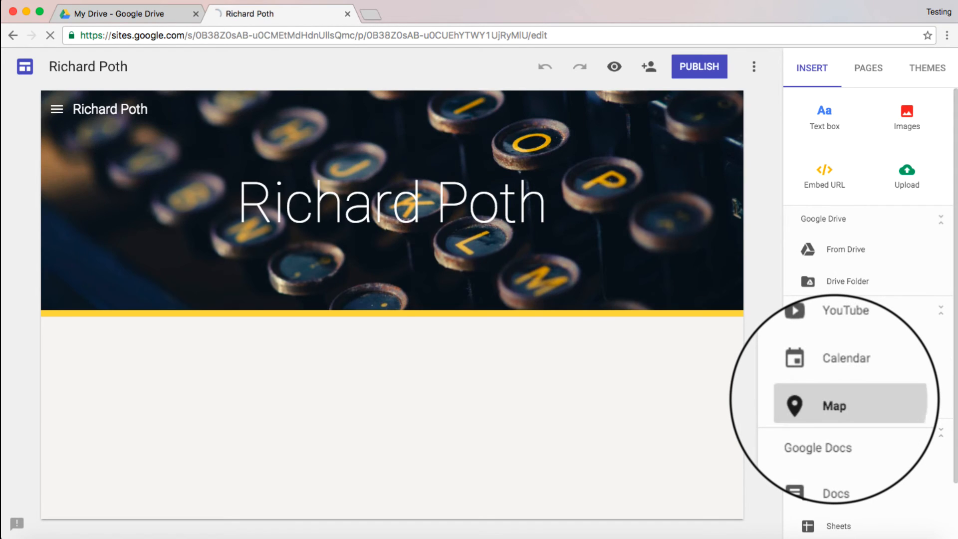
# Step: Embed a form below the home banner and choose an image background for its section
pyautogui.click(833, 405)
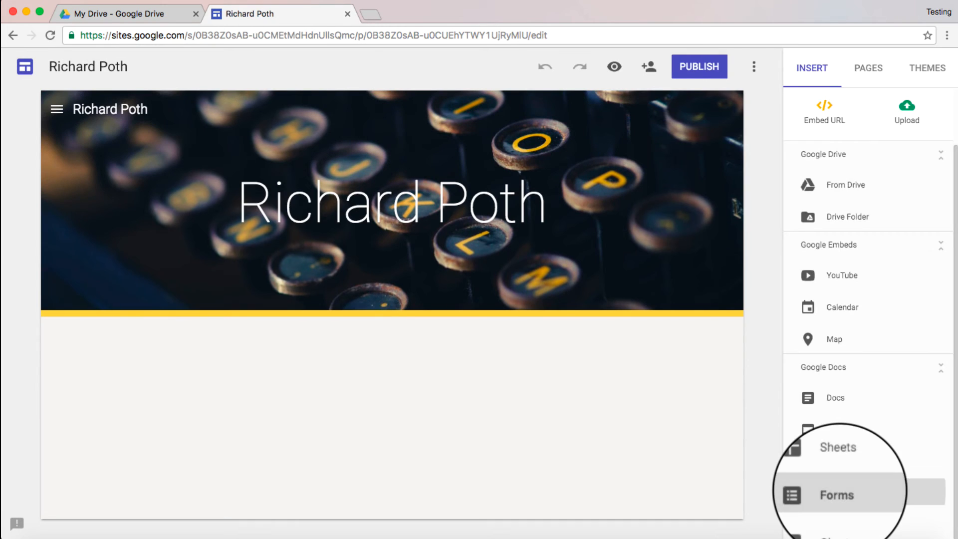
pyautogui.click(840, 494)
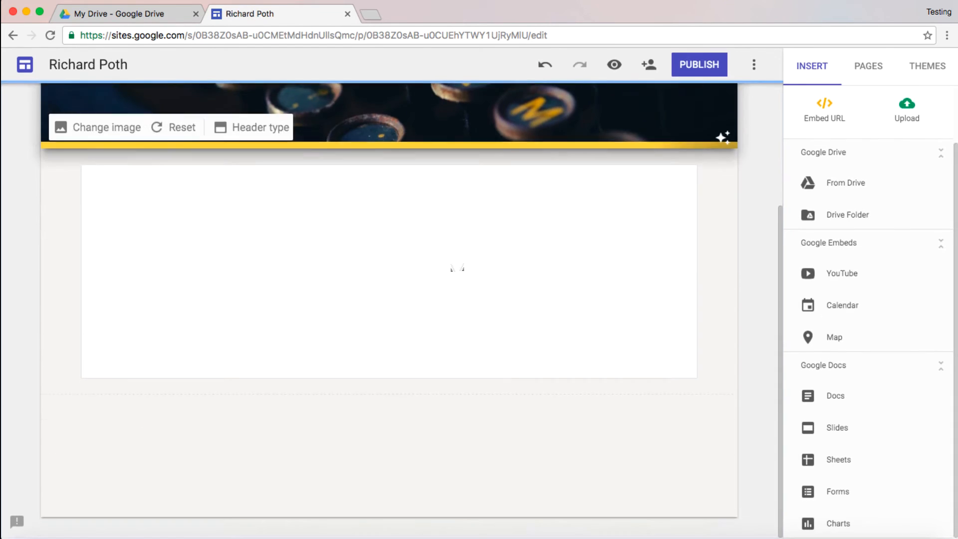
pyautogui.click(387, 273)
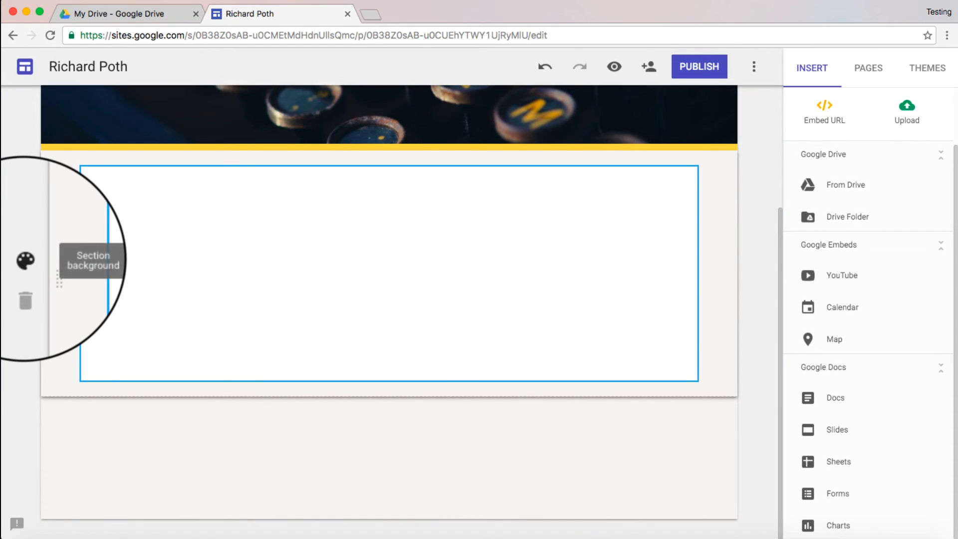
pyautogui.click(25, 260)
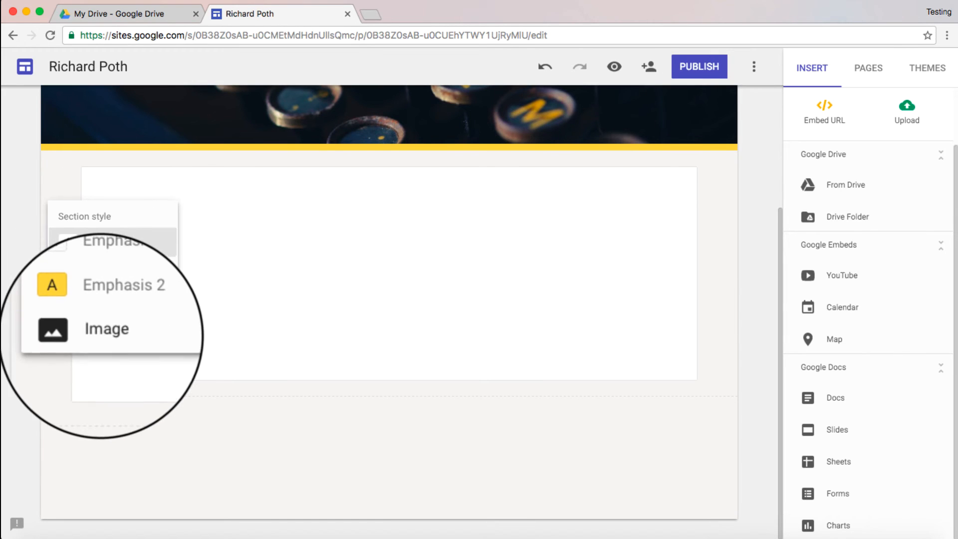
pyautogui.click(106, 328)
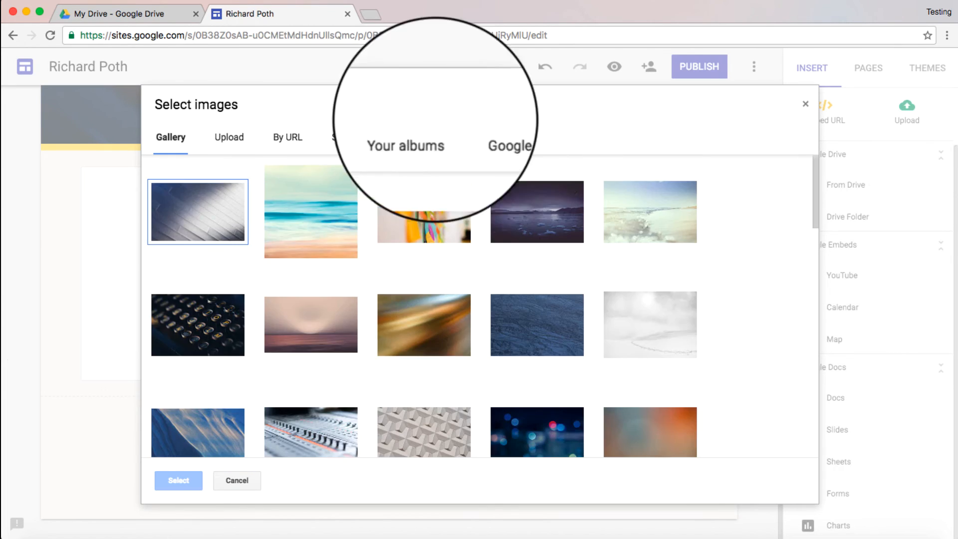
# Step: Back the form section with a misty gallery photo, preview Home and About Me, then exit preview
pyautogui.click(178, 480)
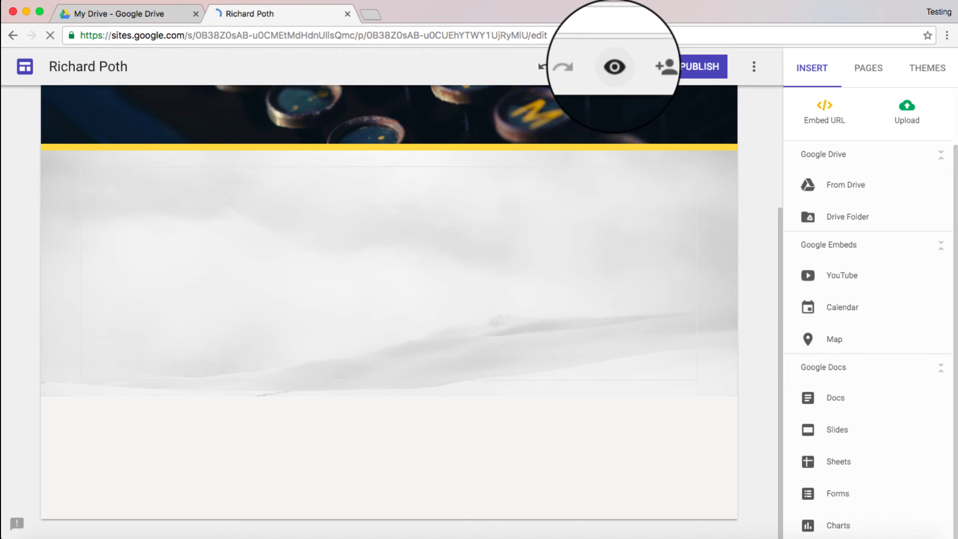
pyautogui.click(614, 66)
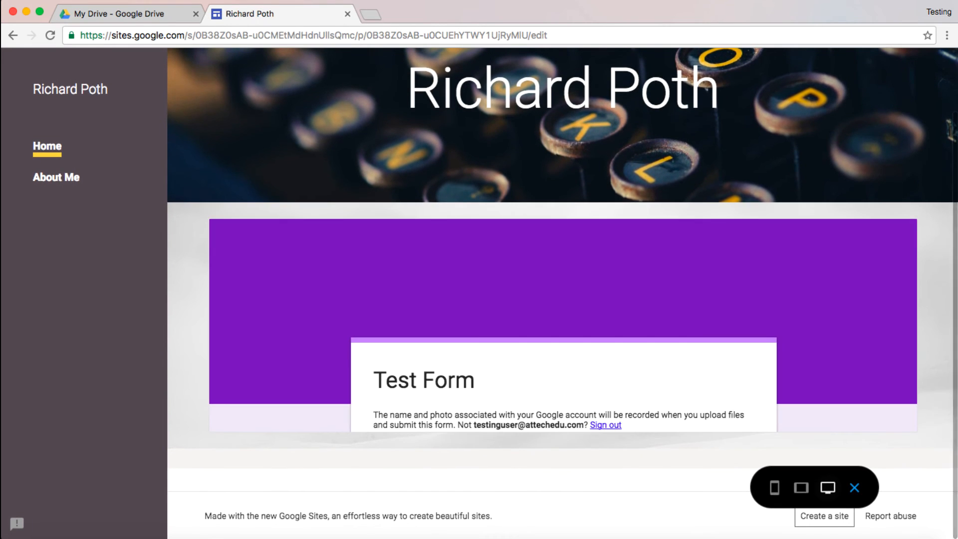
pyautogui.scroll(-3)
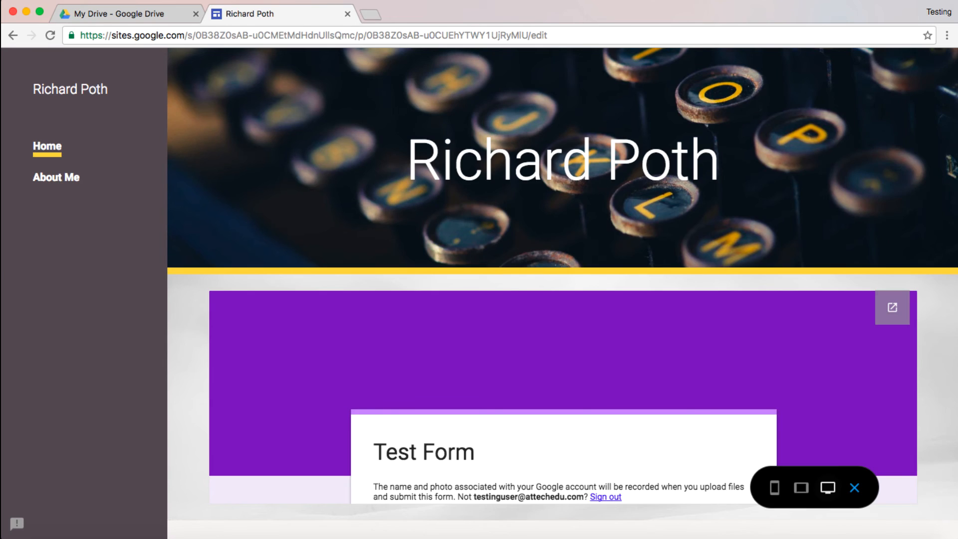
pyautogui.click(53, 177)
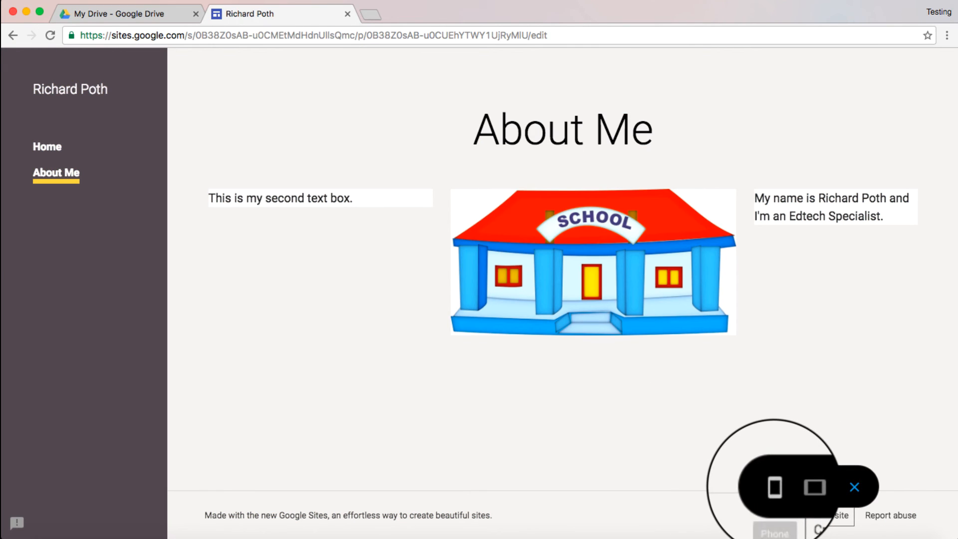
pyautogui.click(774, 487)
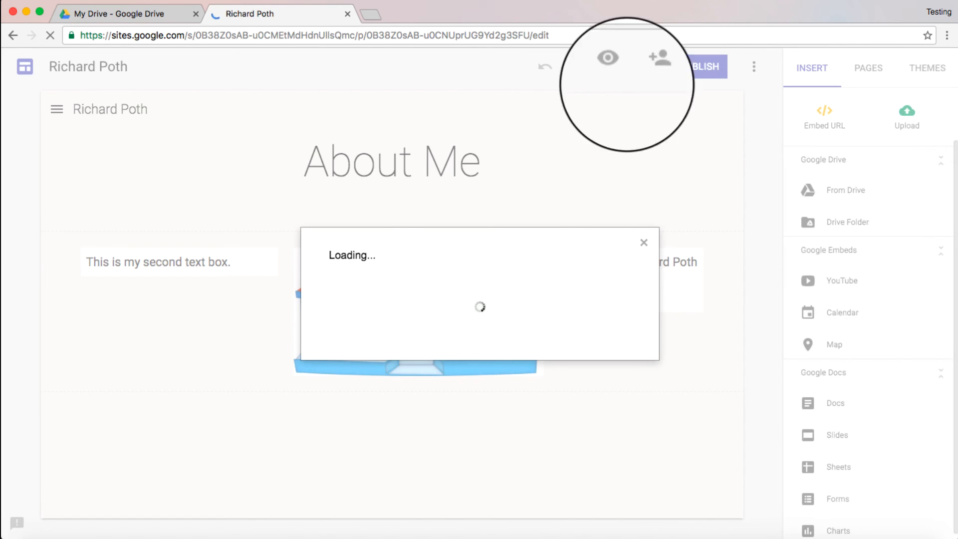
pyautogui.click(661, 65)
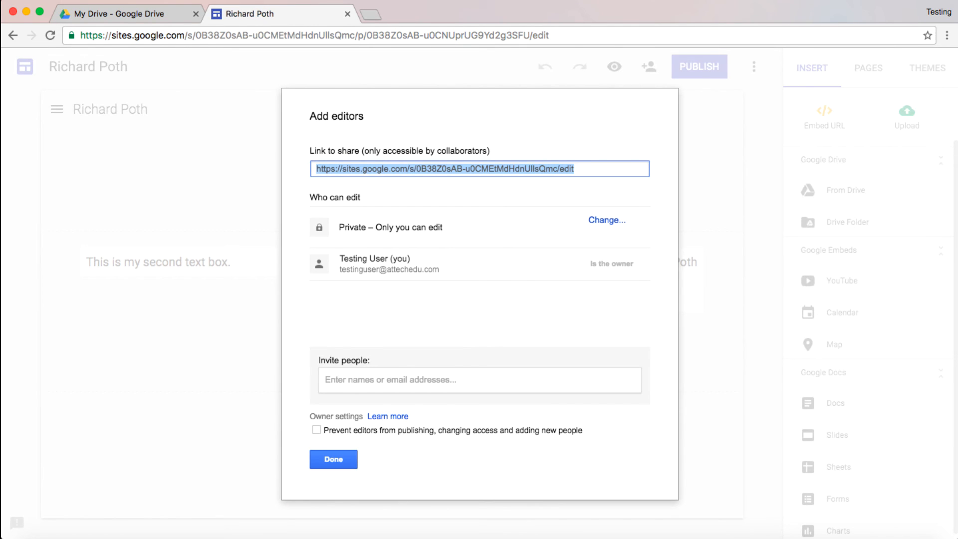
pyautogui.click(333, 459)
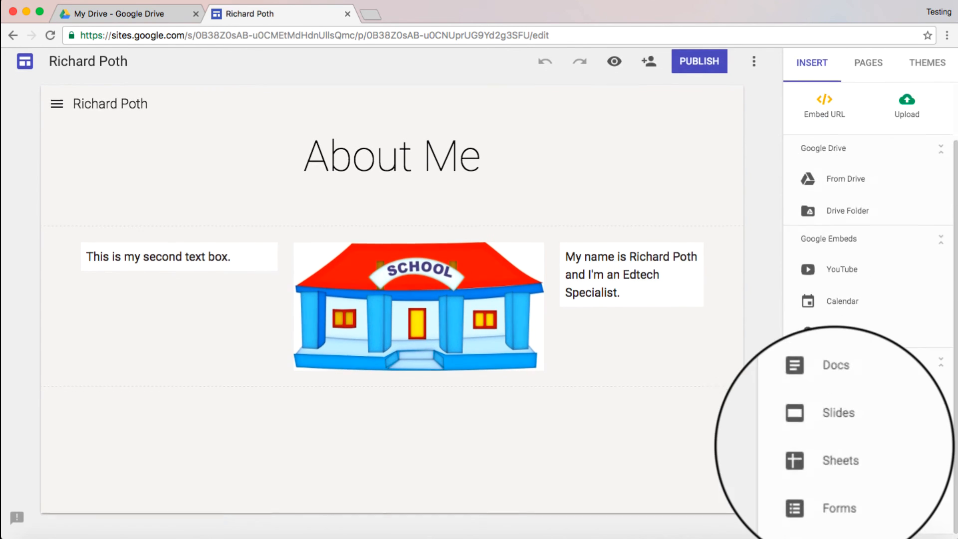
# Step: Show the Pages list and begin publishing to see the site address and visitor audience
pyautogui.click(866, 63)
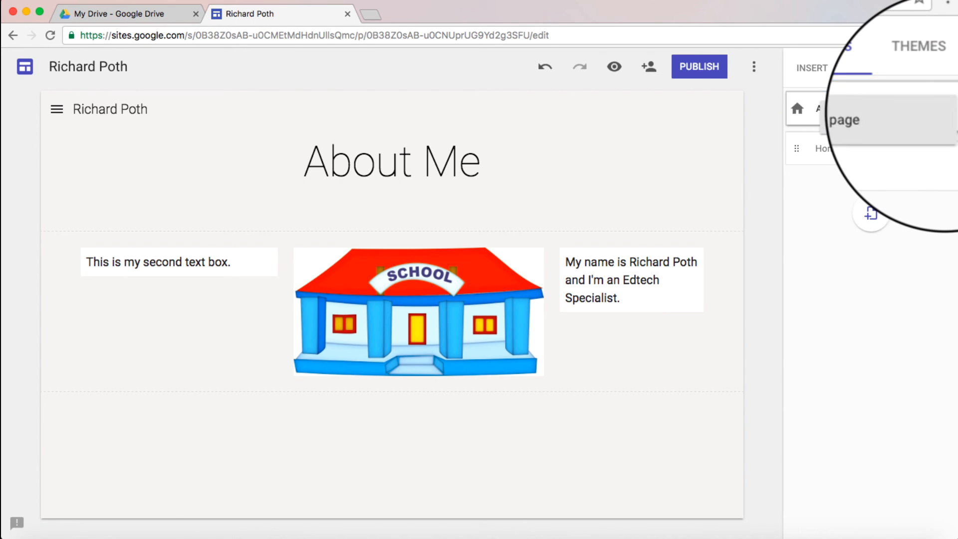
pyautogui.click(867, 68)
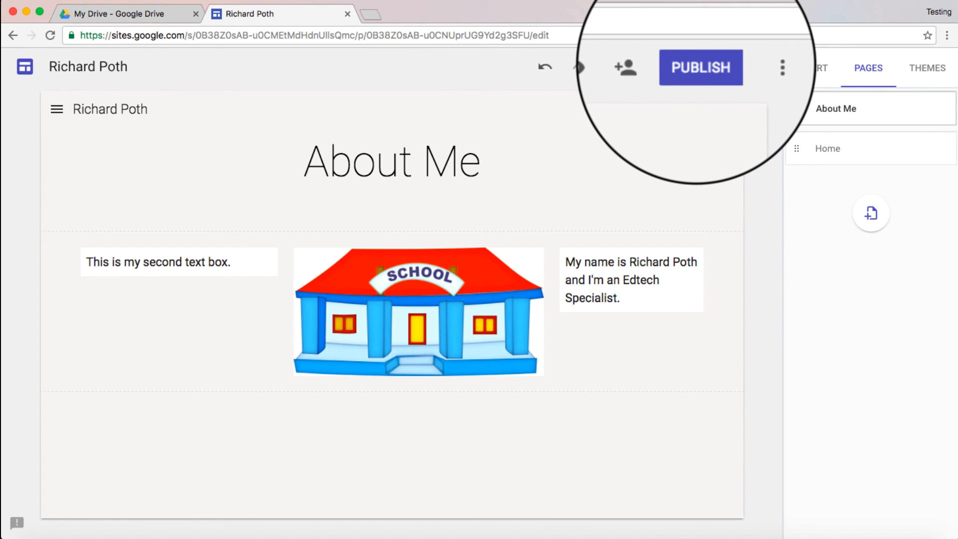
pyautogui.click(700, 67)
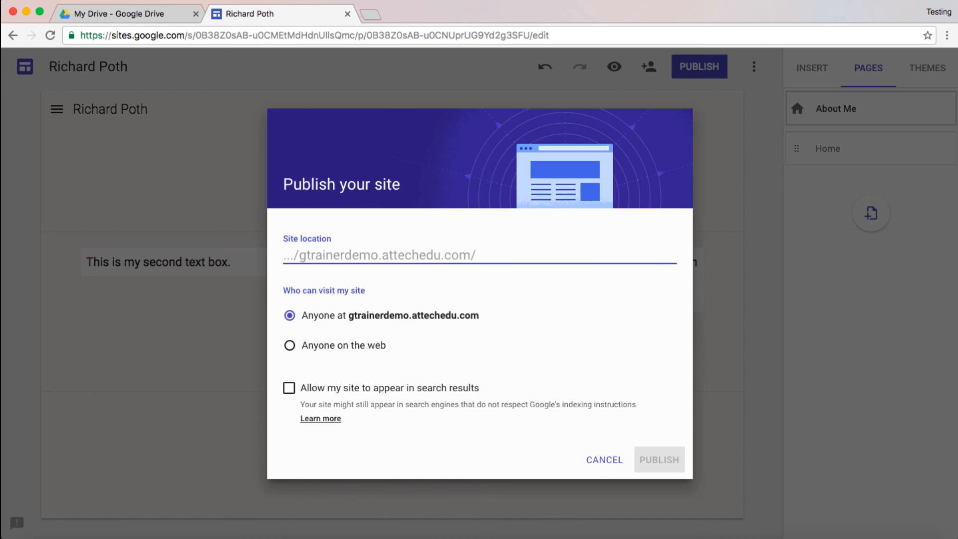